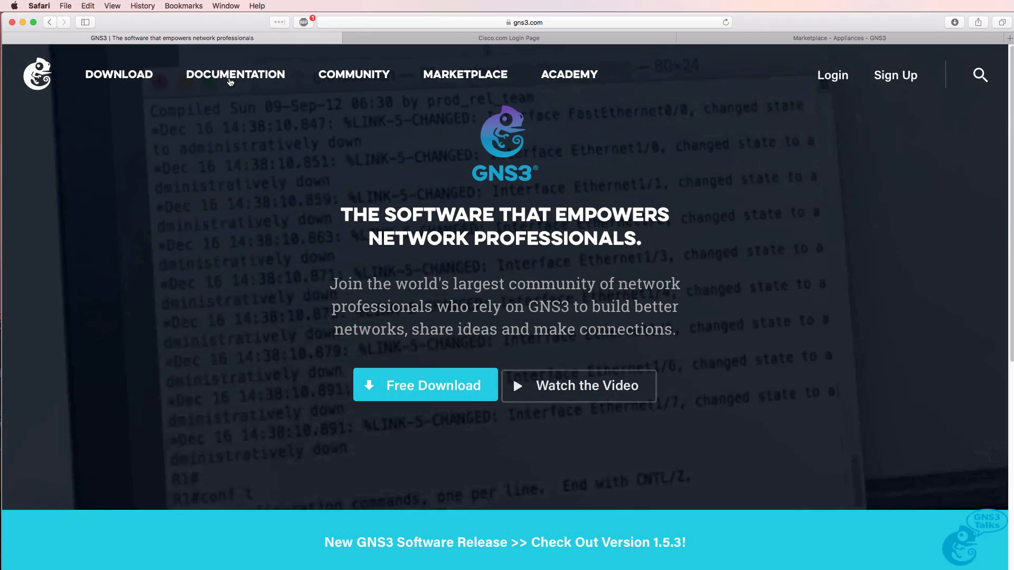
Search the GNS3 docs for 'nx' and open the Cisco NX-OSv appliance guide.
click(234, 74)
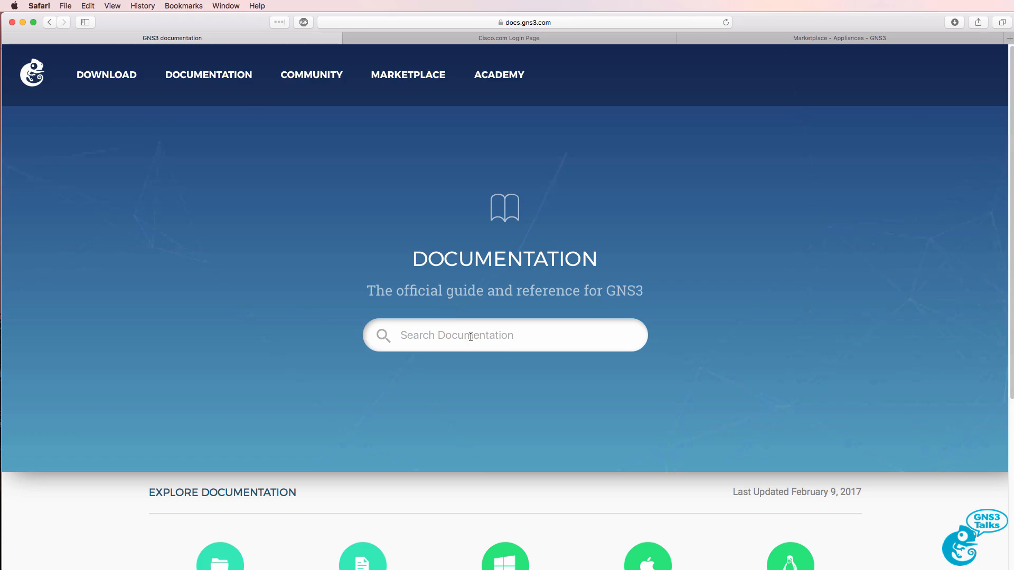
text(nx)
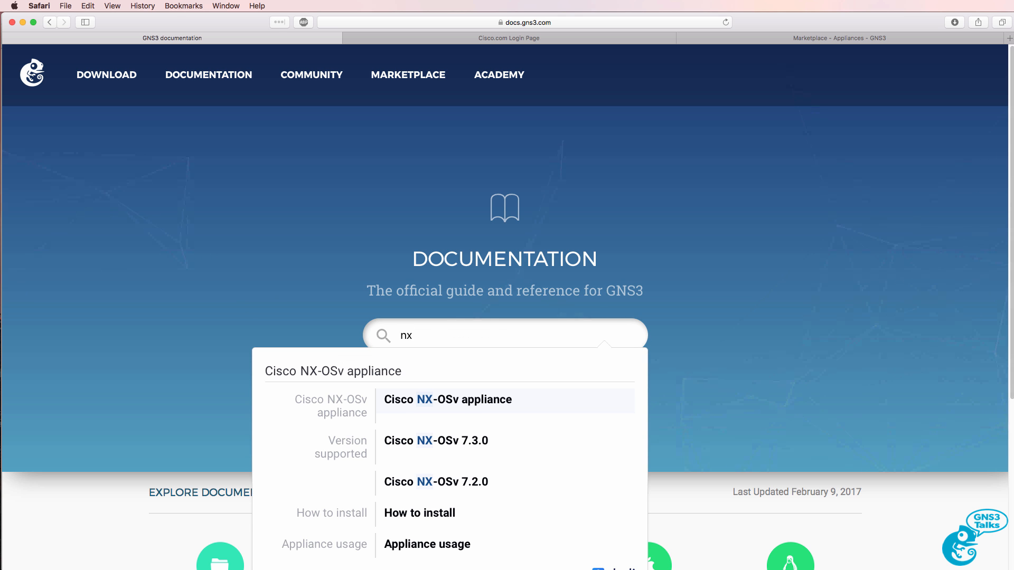
mouse_move(456, 395)
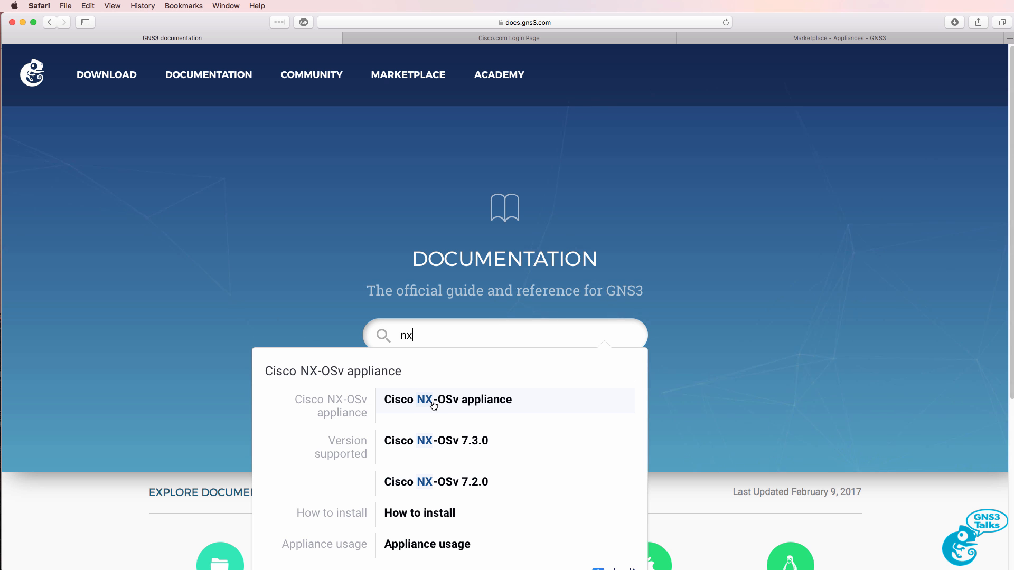
mouse_move(444, 405)
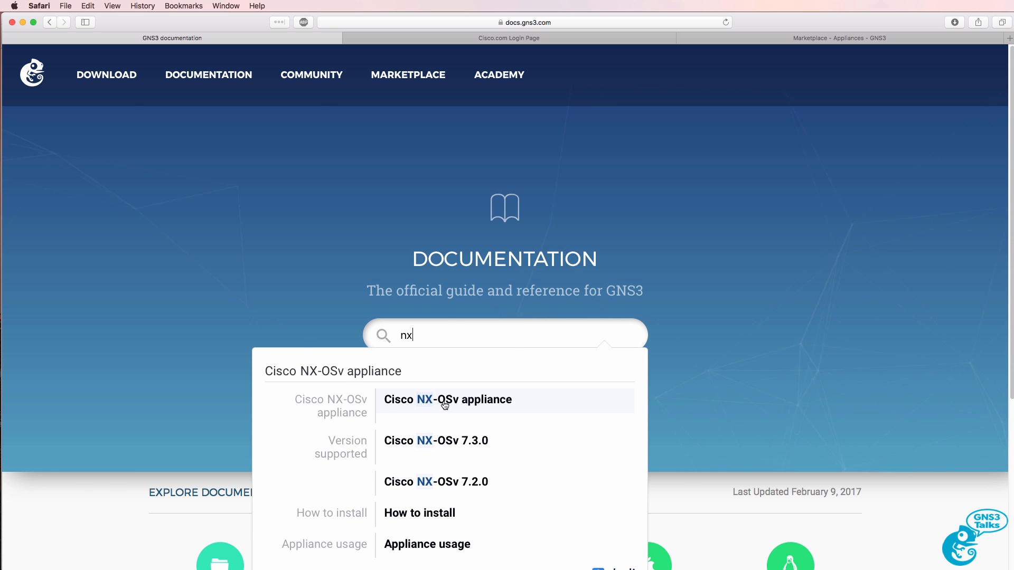
click(448, 399)
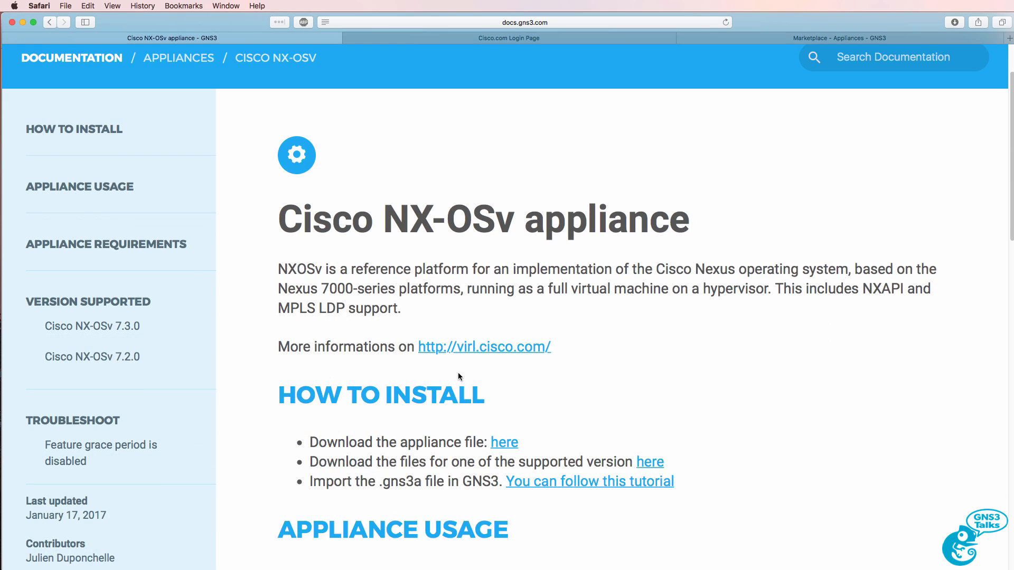
scroll(down, 3)
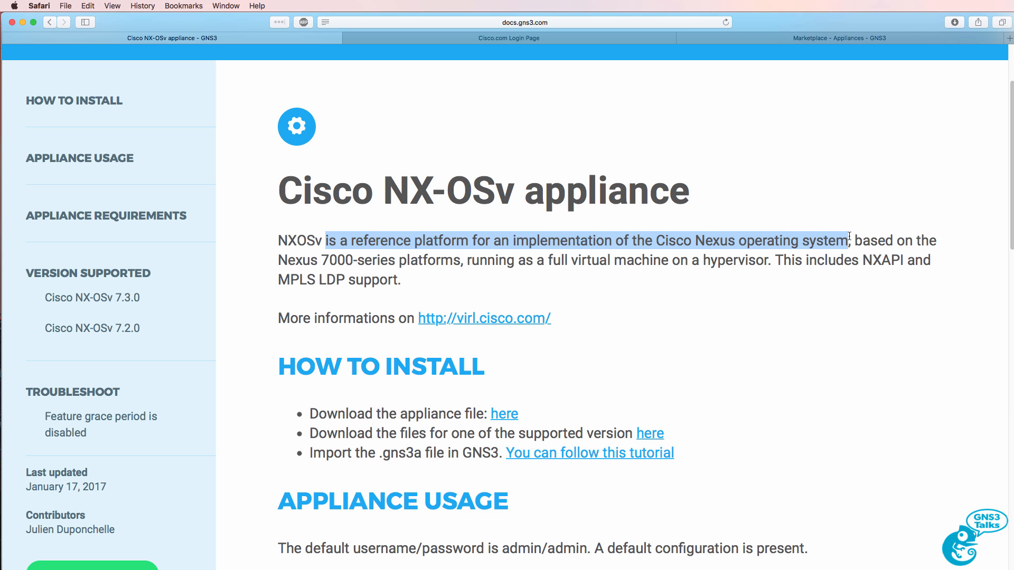
mouse_move(244, 252)
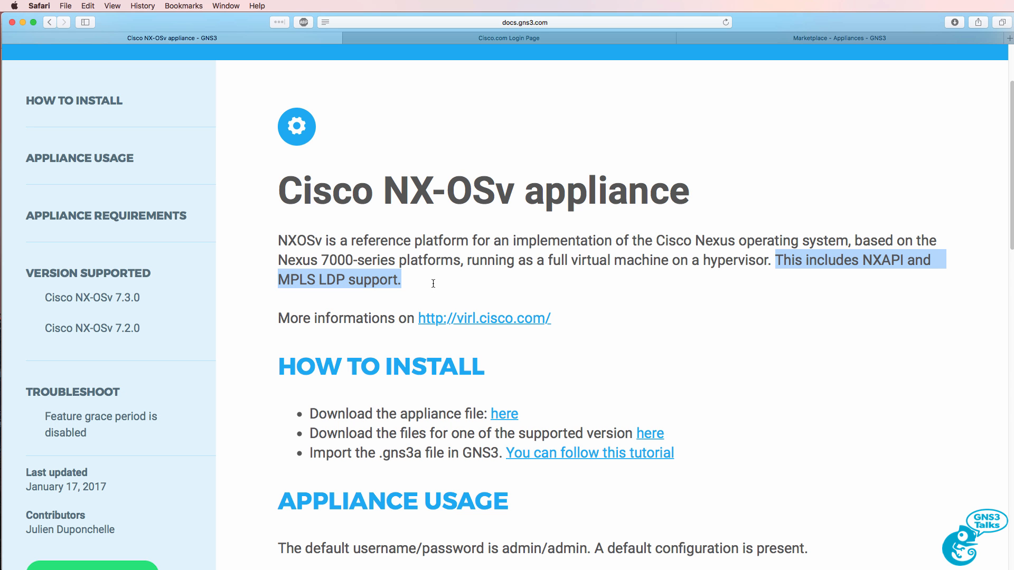
Open virl.cisco.com in a new tab and view the Features page's NX-OSv section.
right_click(483, 317)
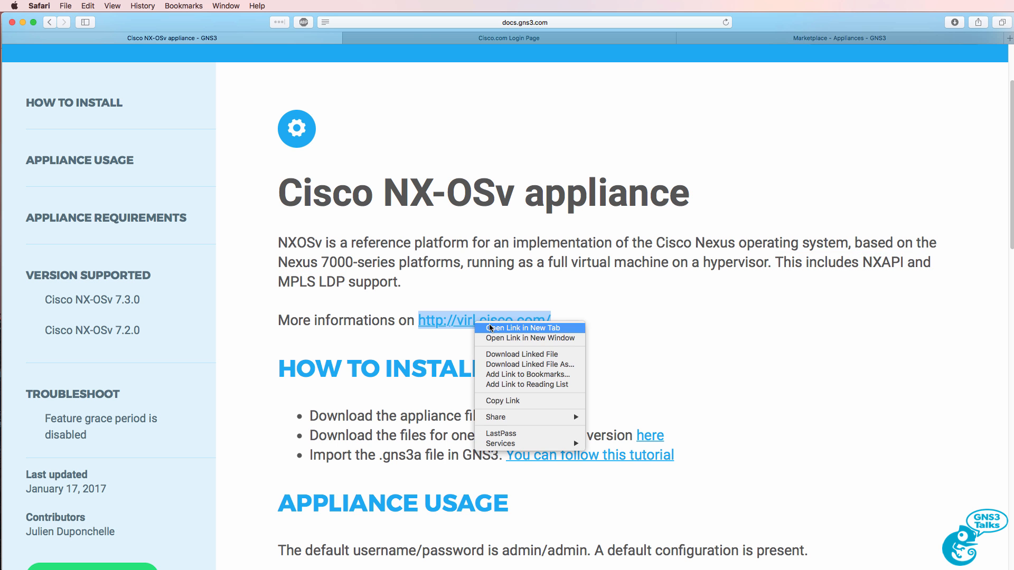
click(525, 328)
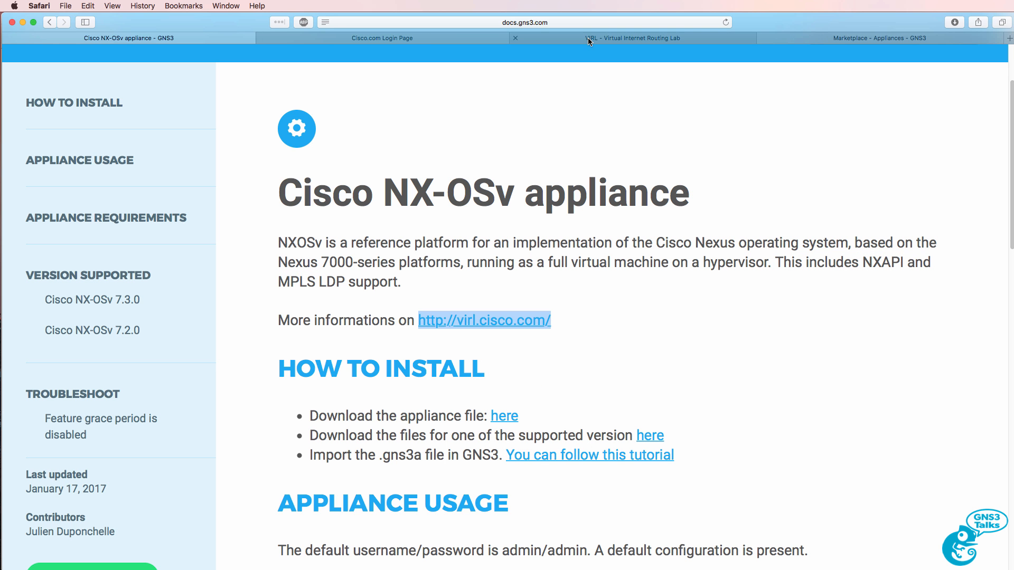
click(633, 38)
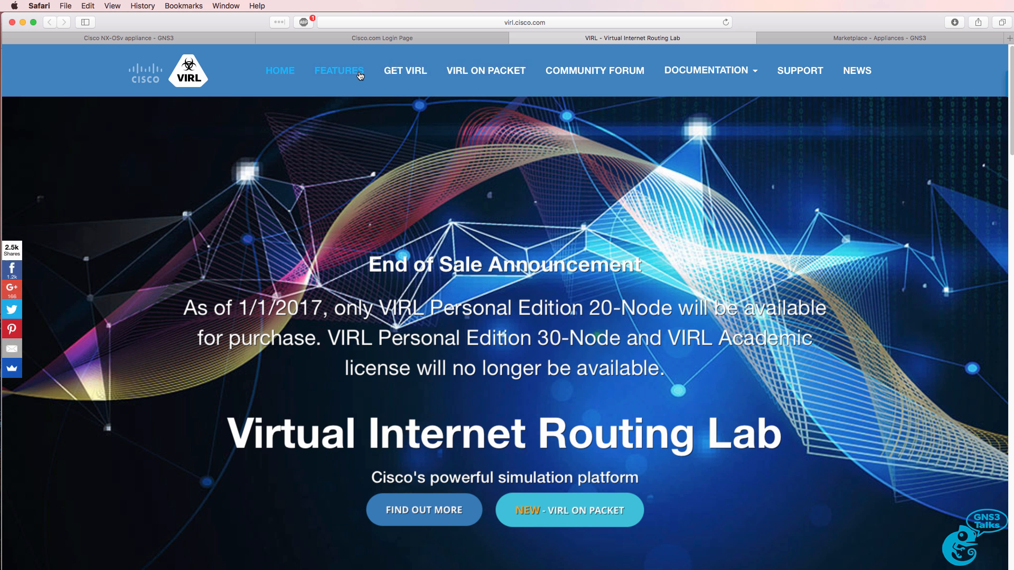
click(338, 71)
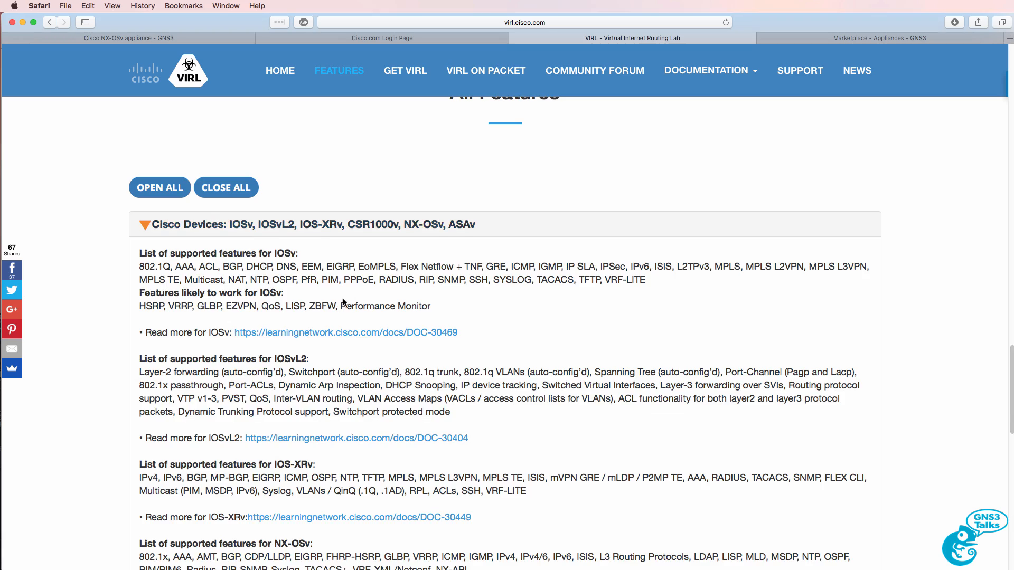
scroll(down, 3)
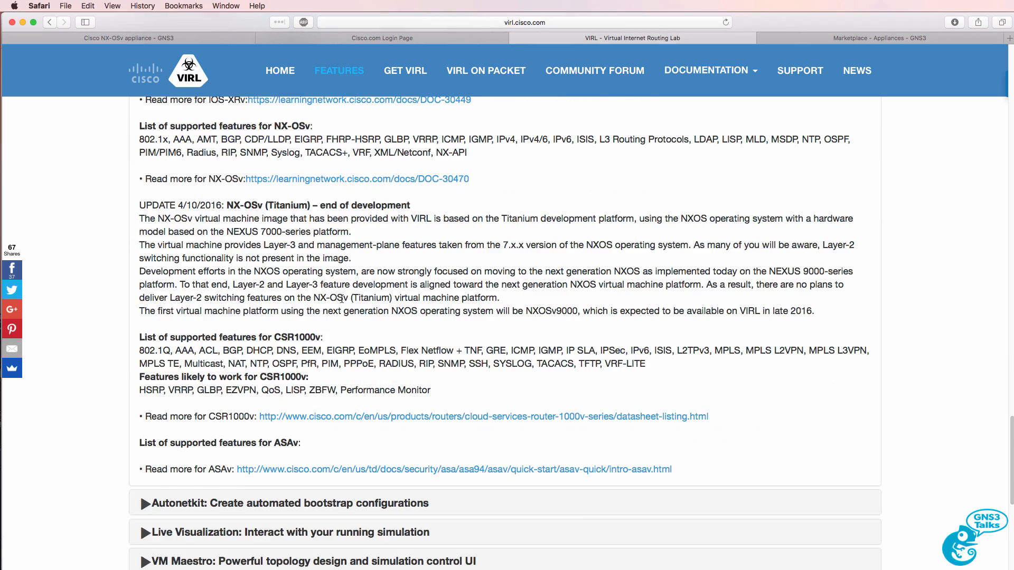
scroll(up, 3)
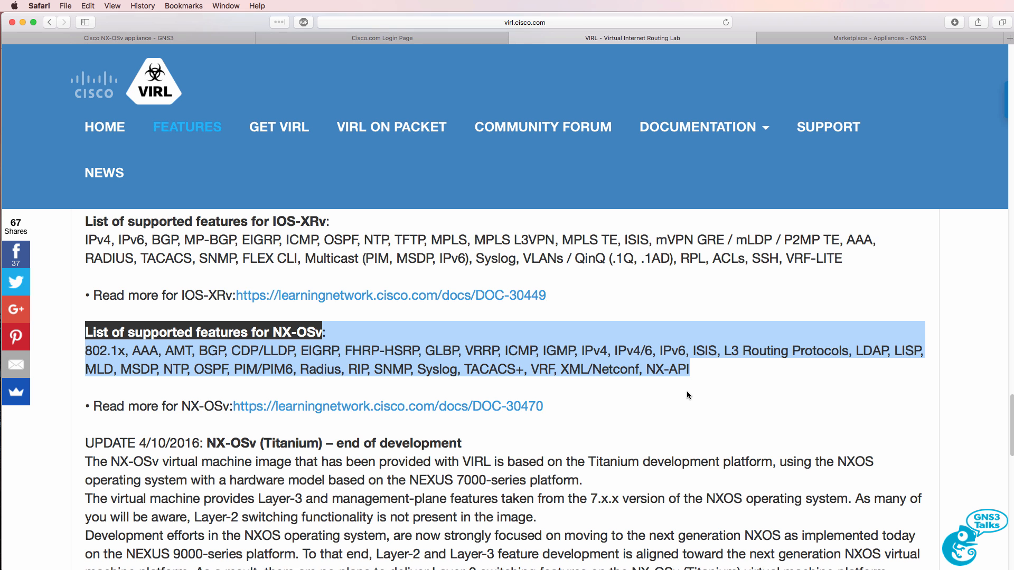
scroll(down, 3)
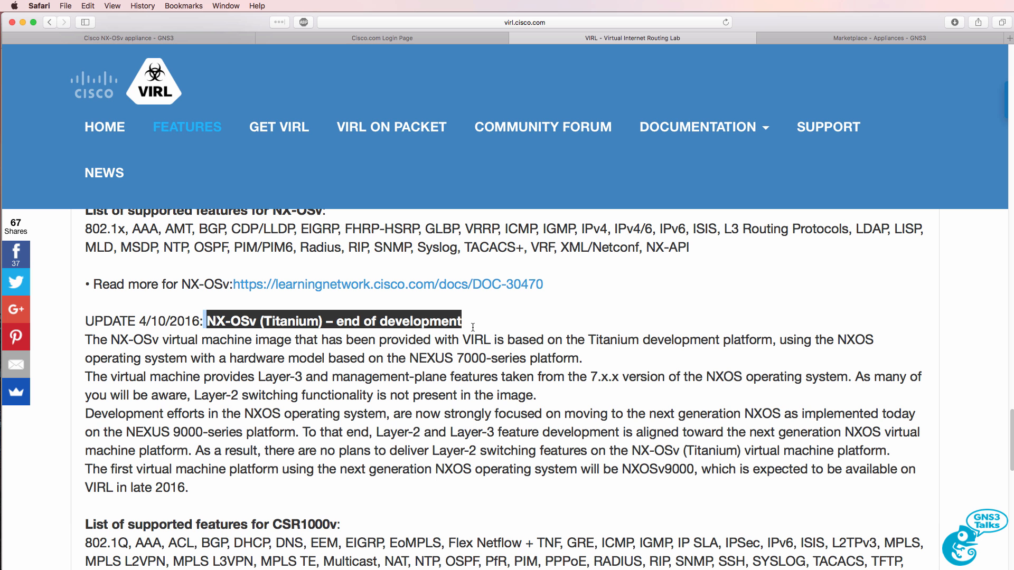
mouse_move(471, 328)
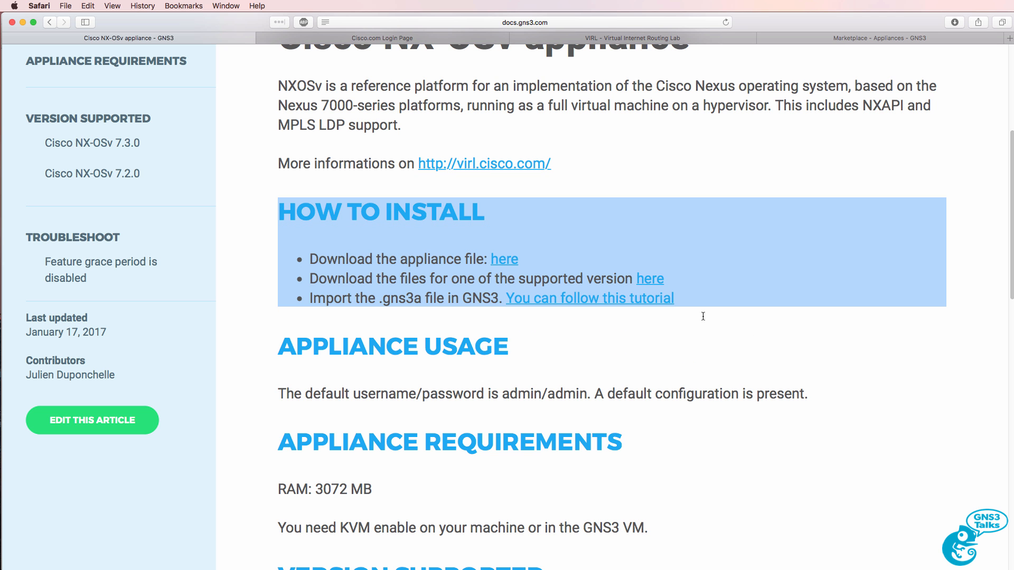
mouse_move(414, 278)
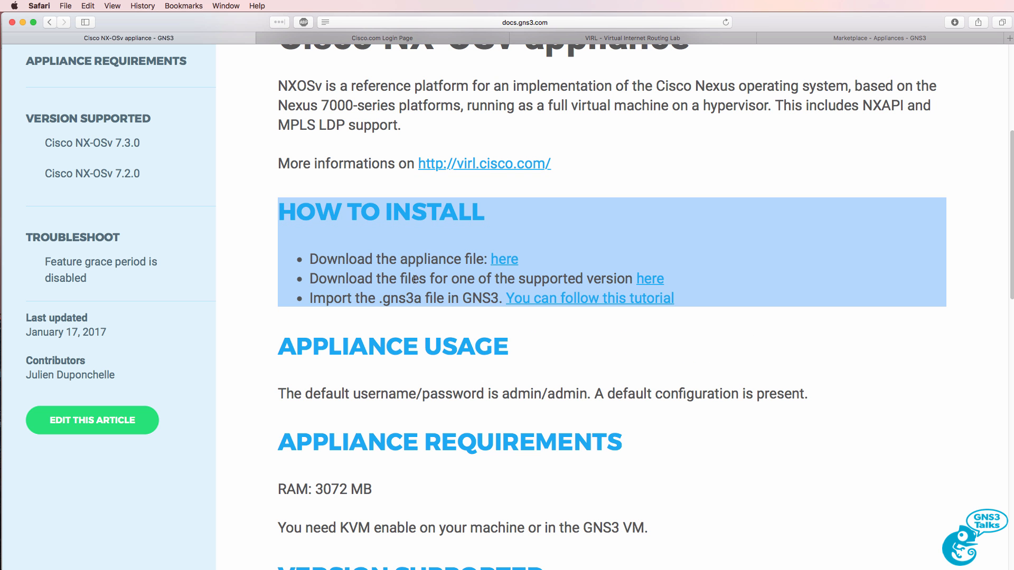
Scroll the appliance guide through install steps, requirements and the 7.3.0 / 7.2.0 image list.
scroll(down, 3)
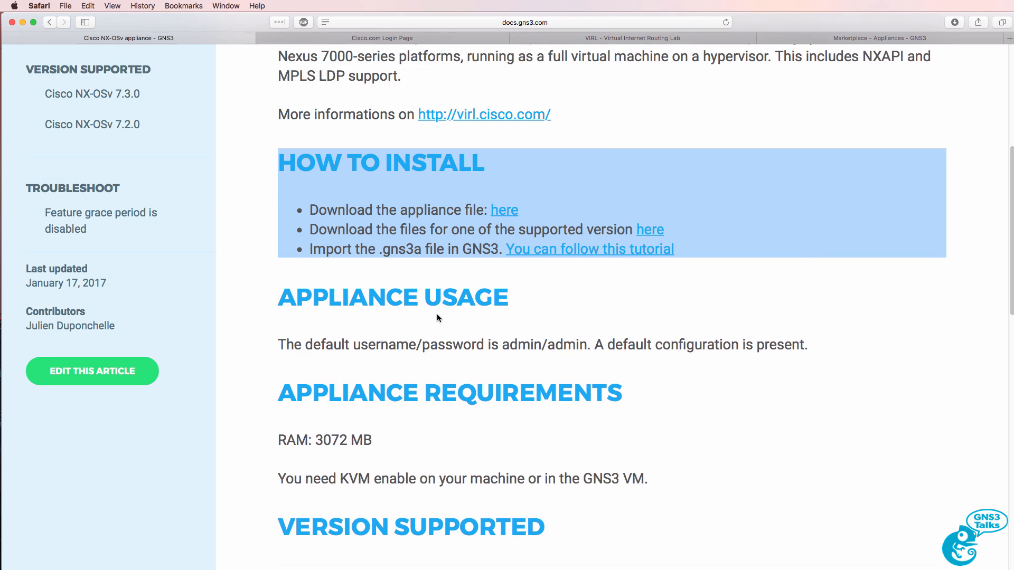
scroll(down, 3)
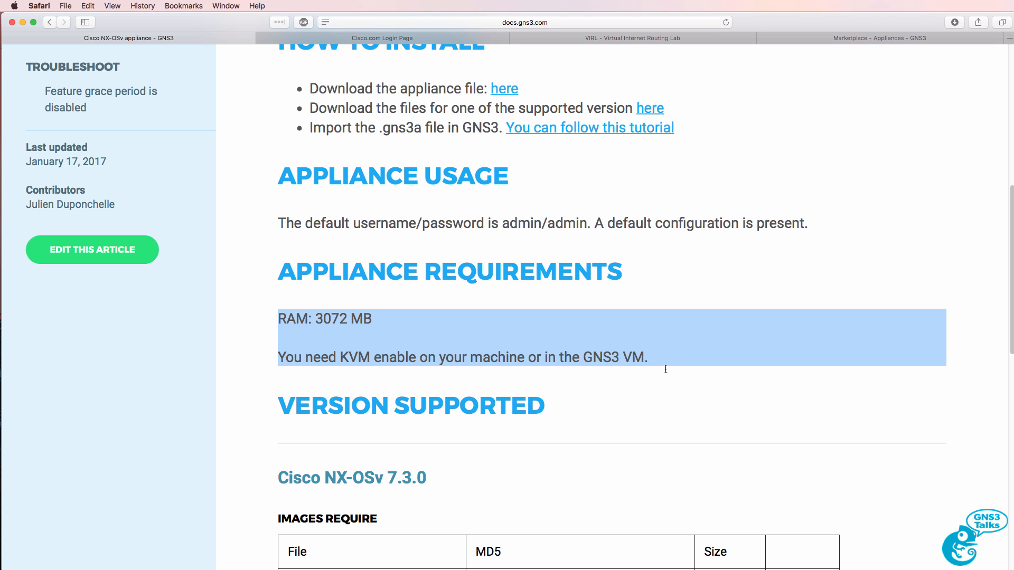
scroll(down, 3)
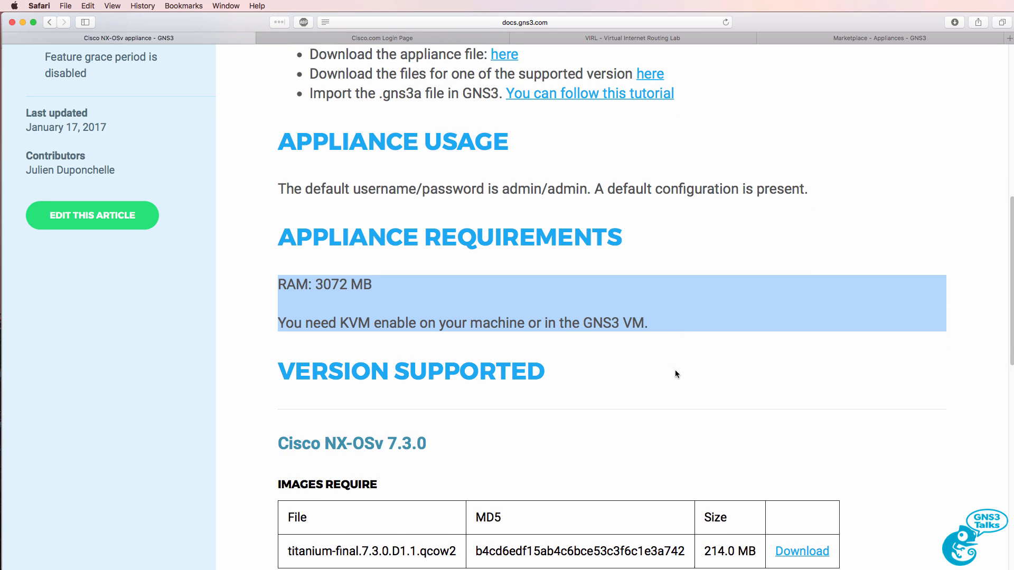
scroll(down, 3)
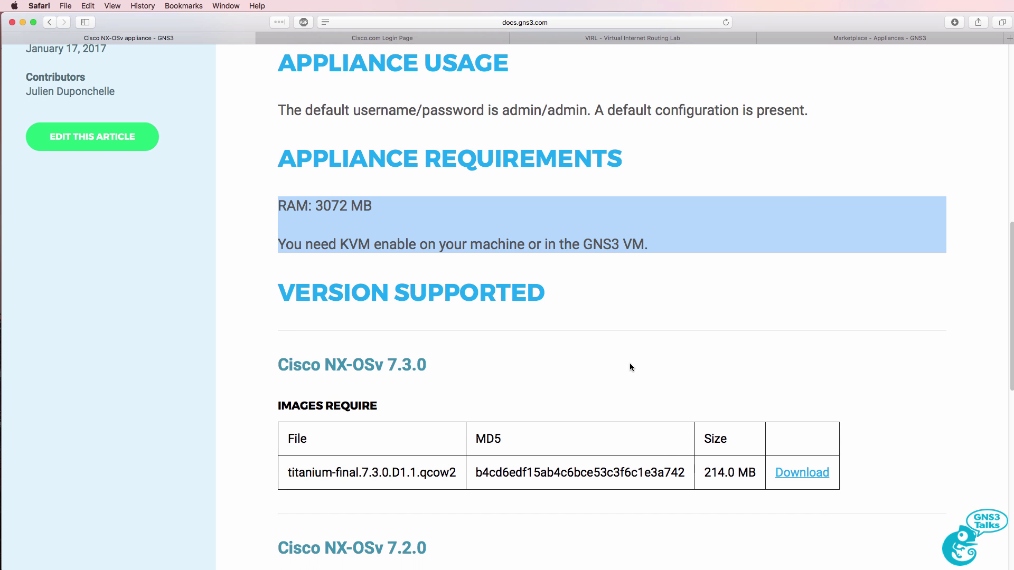
scroll(down, 3)
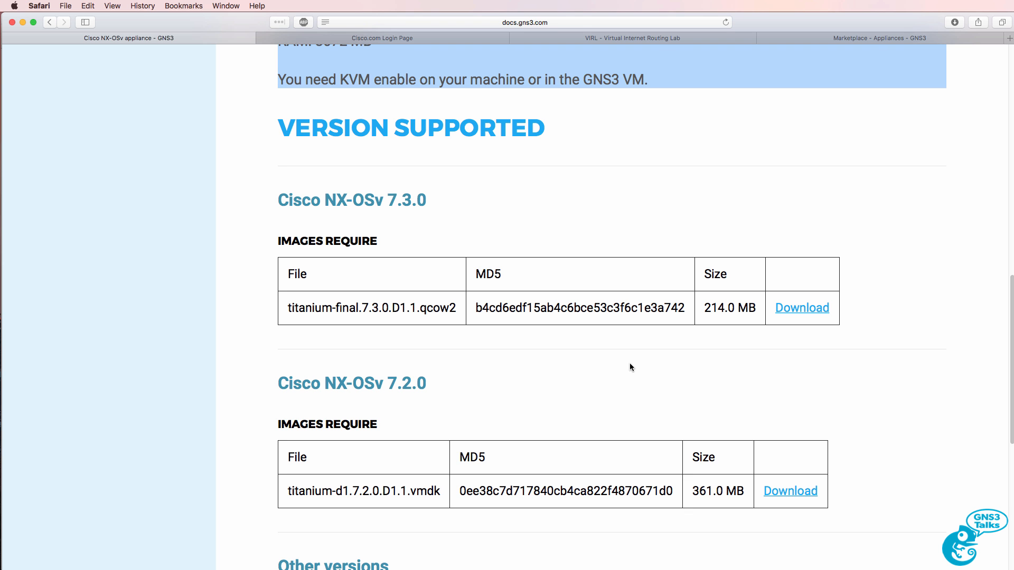
mouse_move(620, 372)
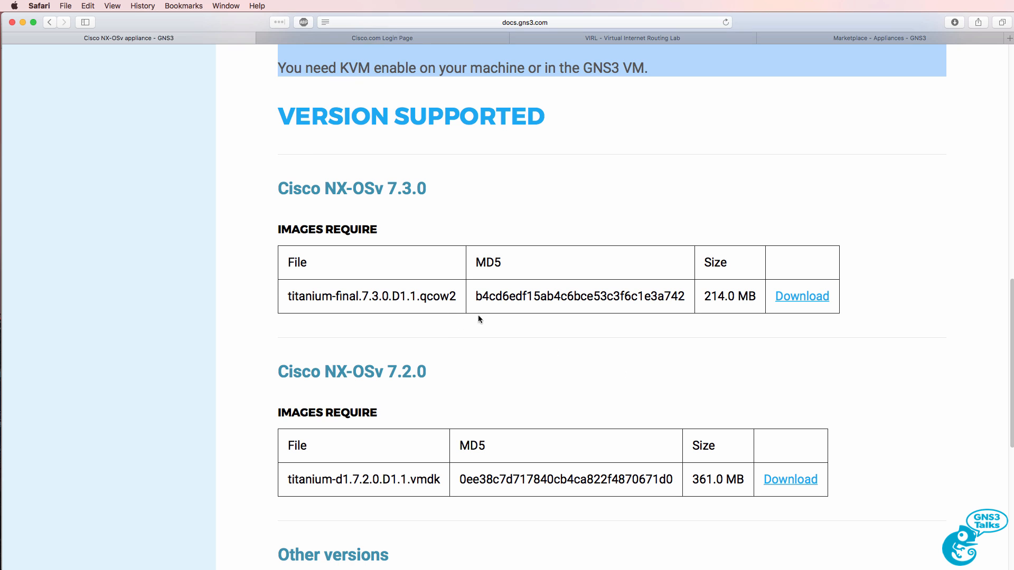
double_click(351, 188)
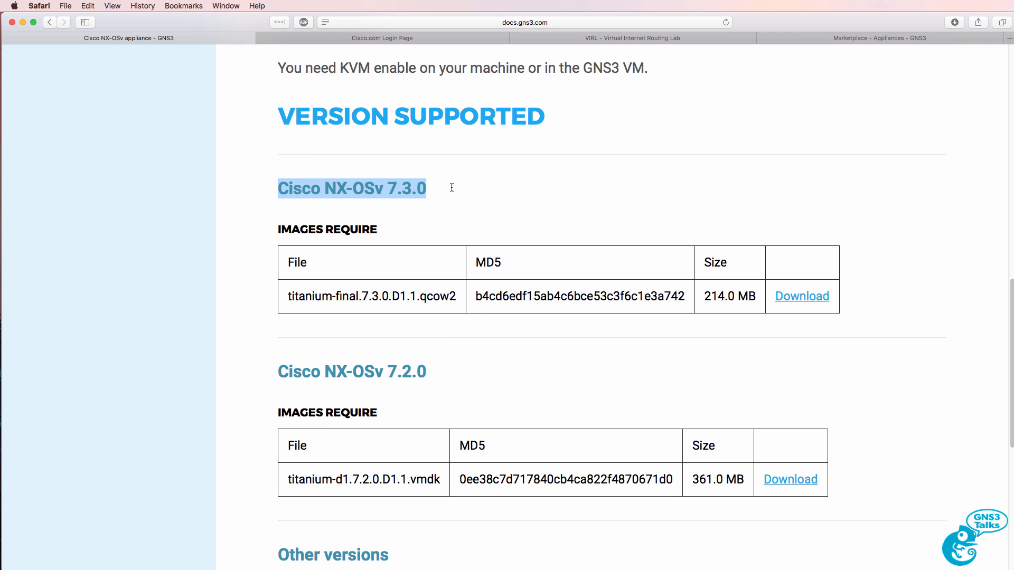
mouse_move(277, 373)
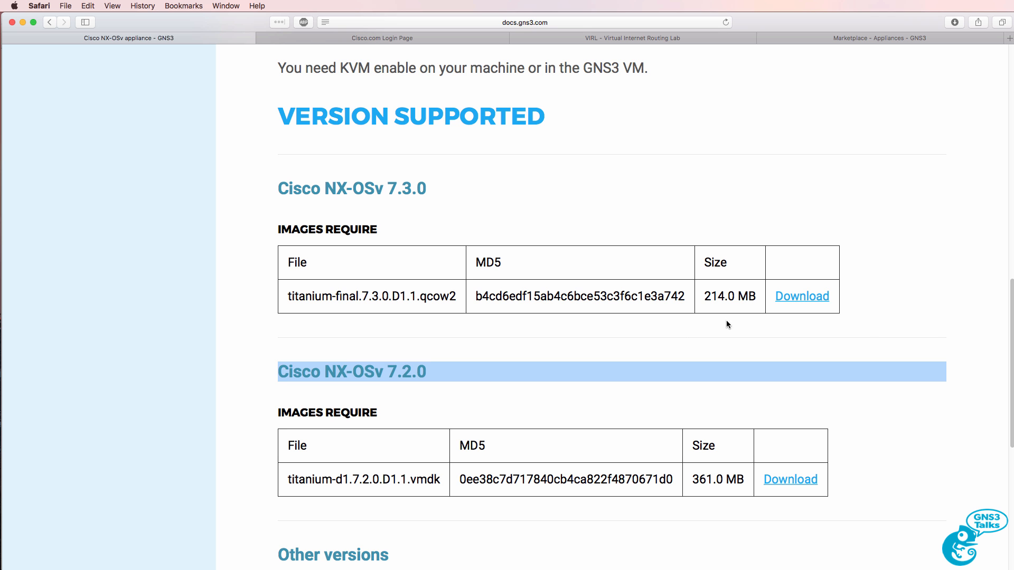
click(801, 295)
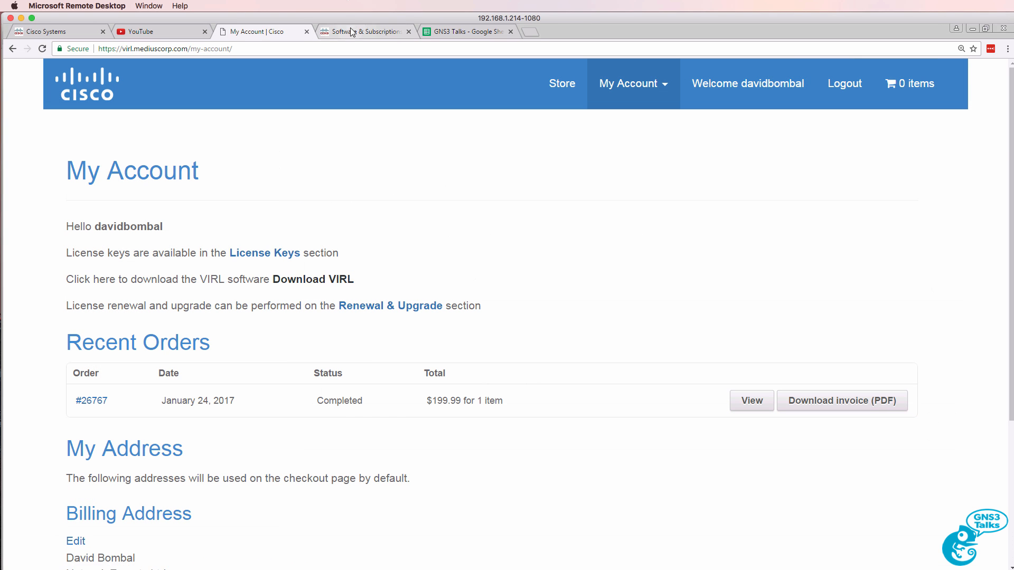
Download titanium-final.7.3.0.D1.1.qcow2 from Cisco's site, accepting the licence agreement.
click(365, 31)
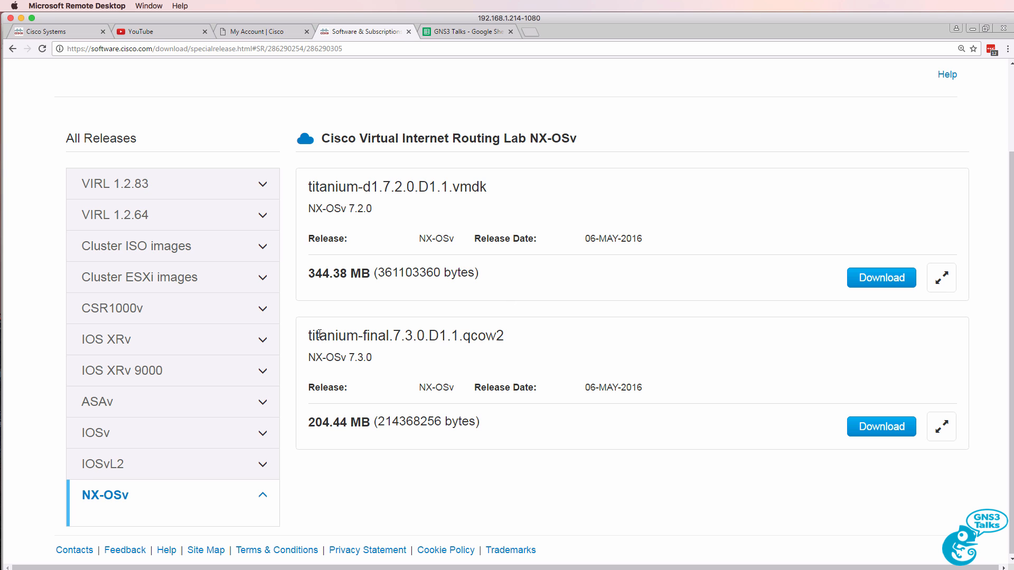
double_click(405, 336)
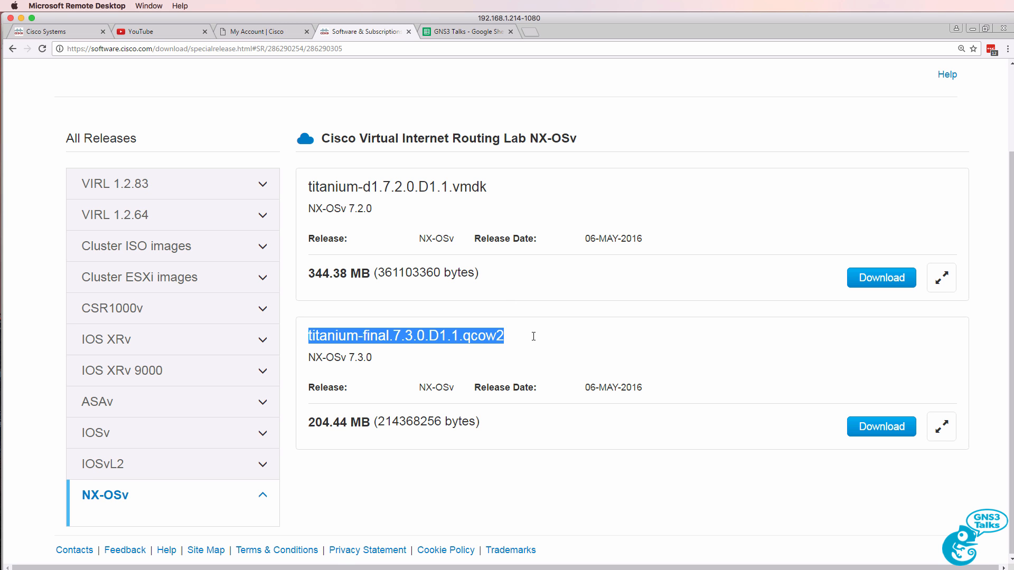
mouse_move(142, 498)
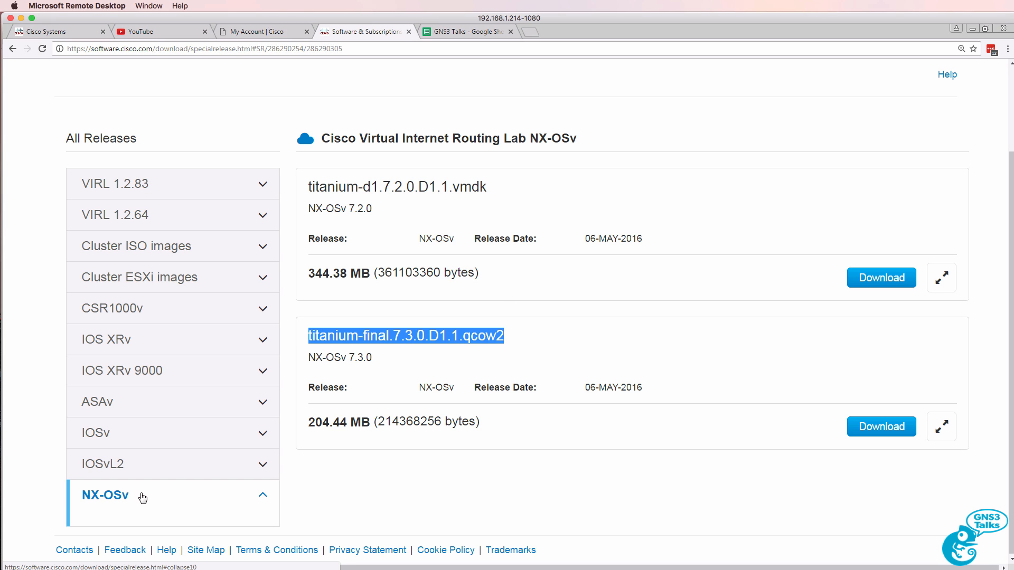
mouse_move(381, 341)
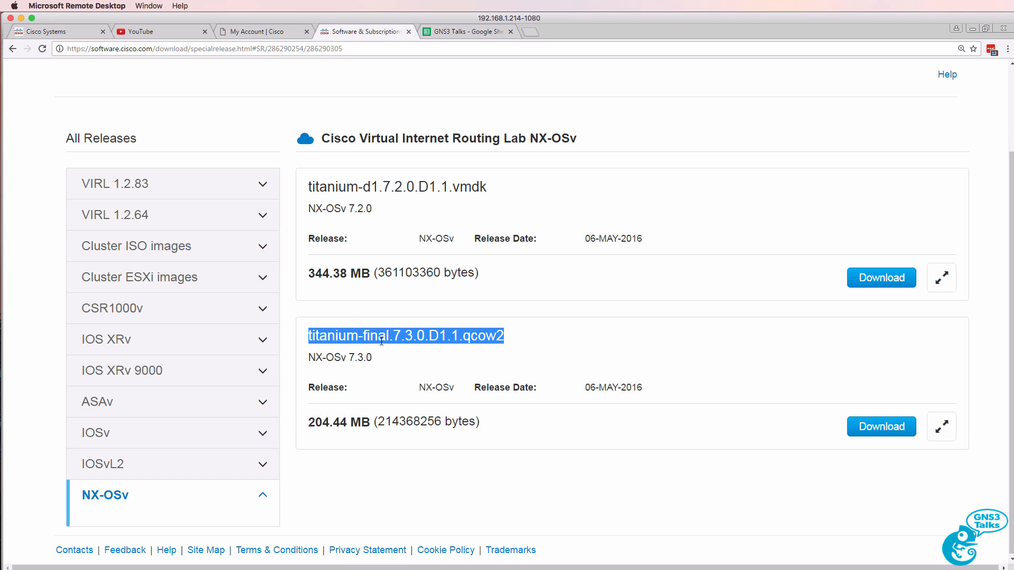
mouse_move(880, 427)
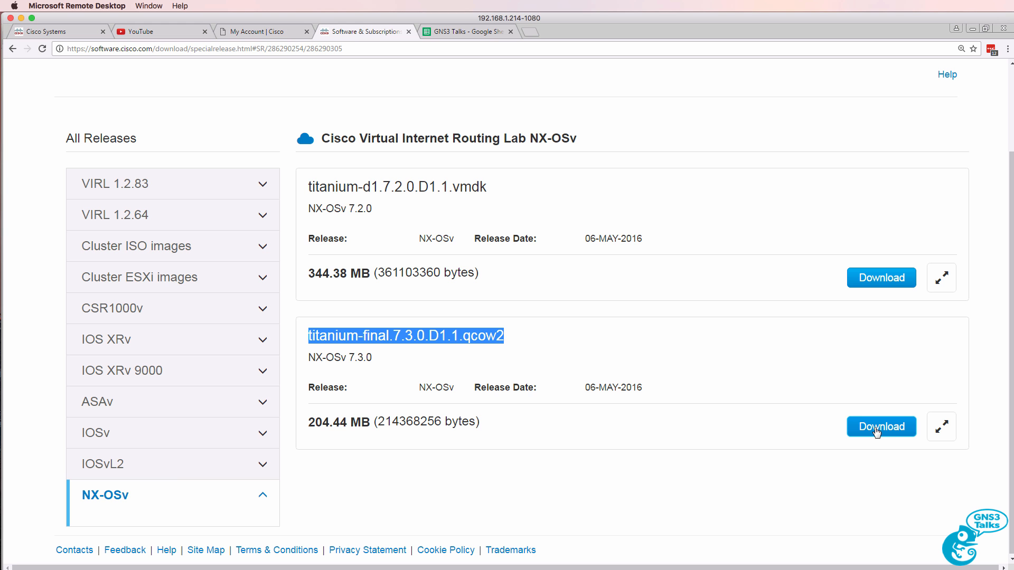
click(879, 426)
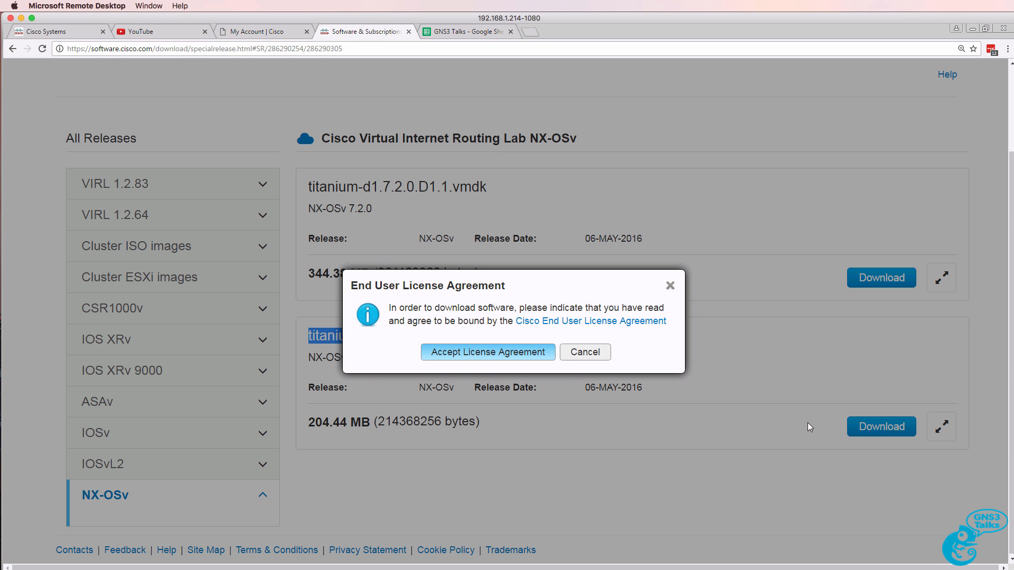
mouse_move(488, 352)
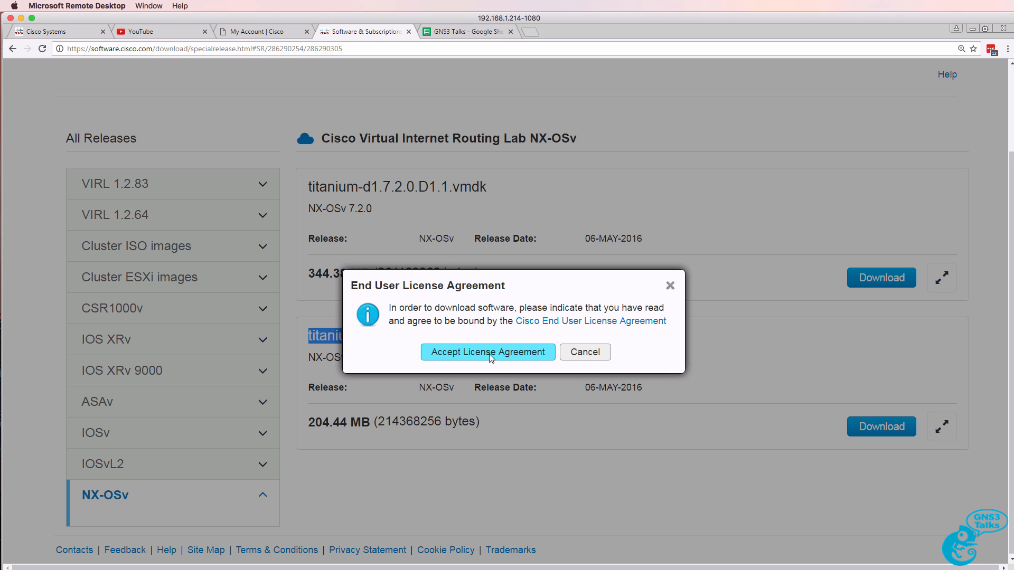
click(488, 351)
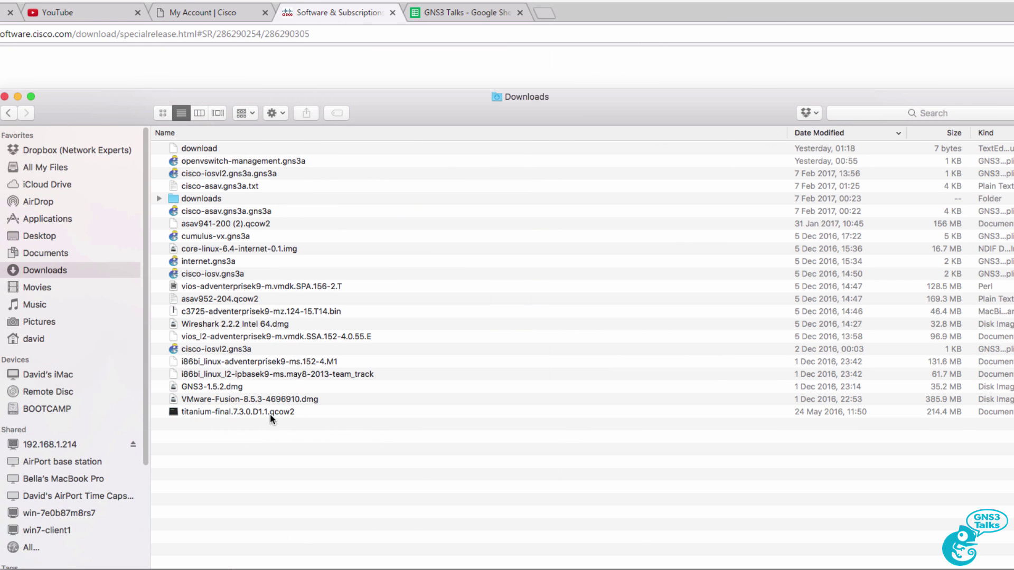
Check the qcow2 image in Downloads and scroll the NX-OSv guide back to its top.
click(259, 412)
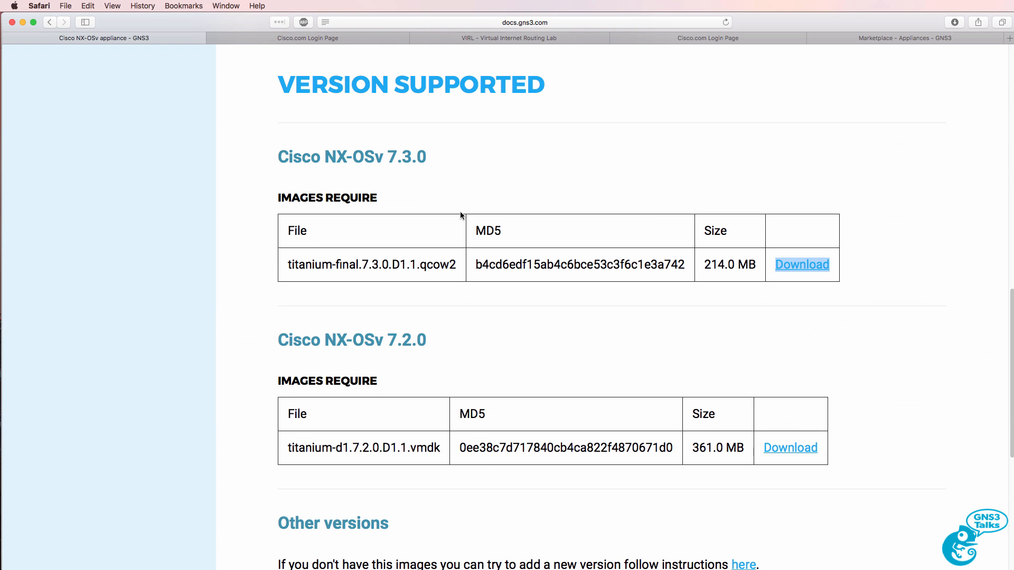
scroll(up, 3)
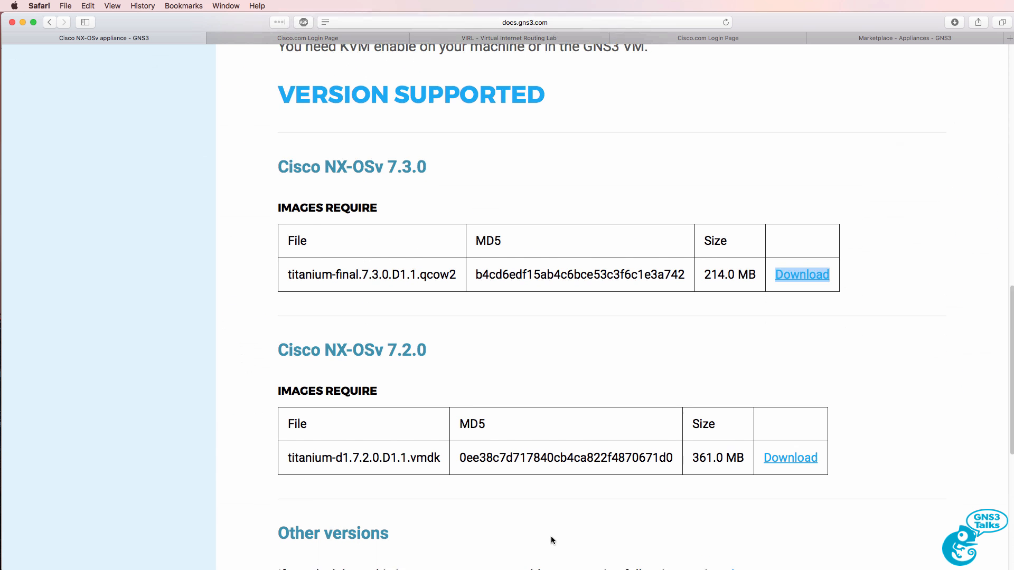
scroll(down, 3)
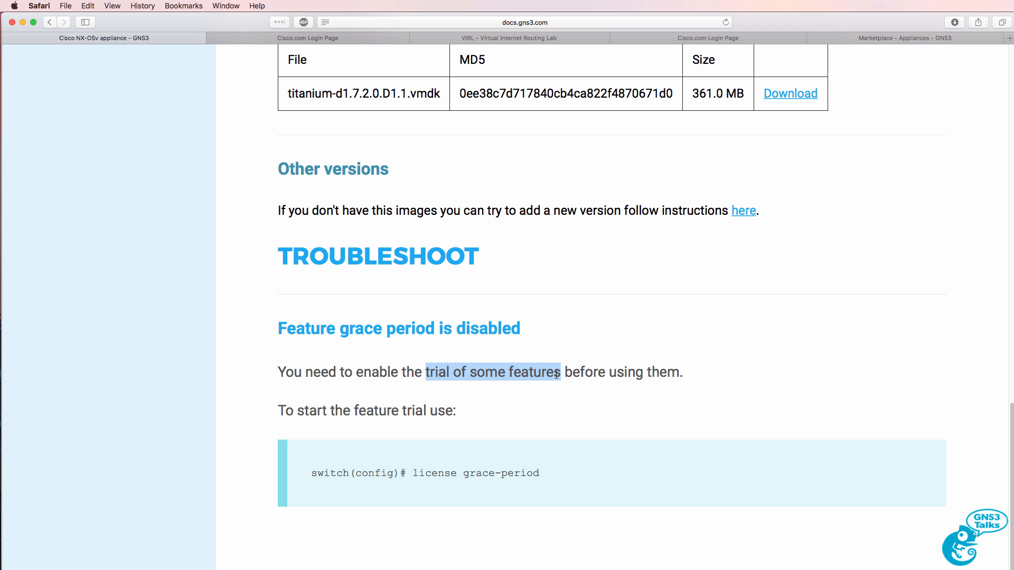
scroll(up, 3)
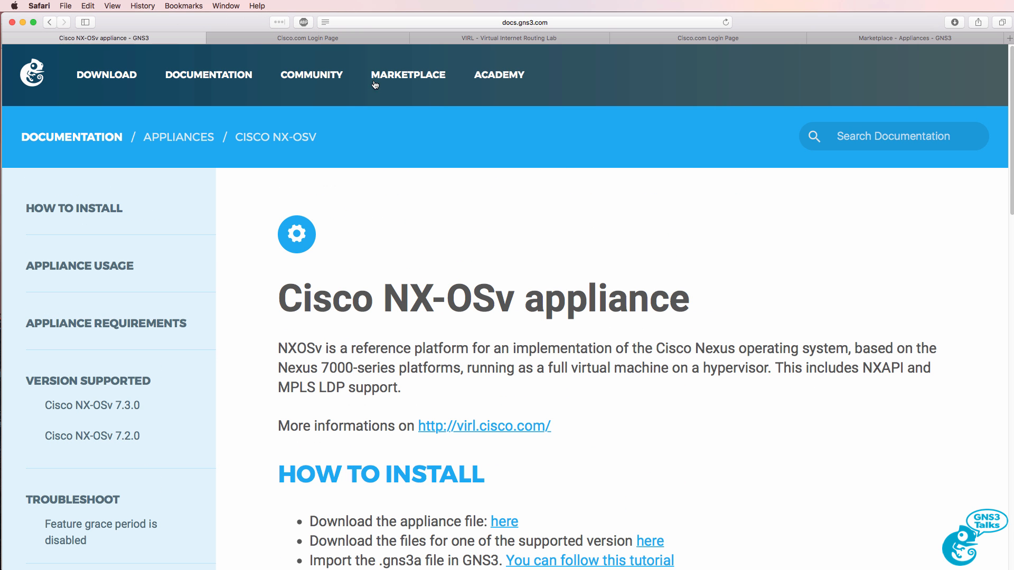
Search Marketplace appliances for 'nx' and download the Cisco NX-OSv template, cisco-nxosv.gns3a.
click(408, 74)
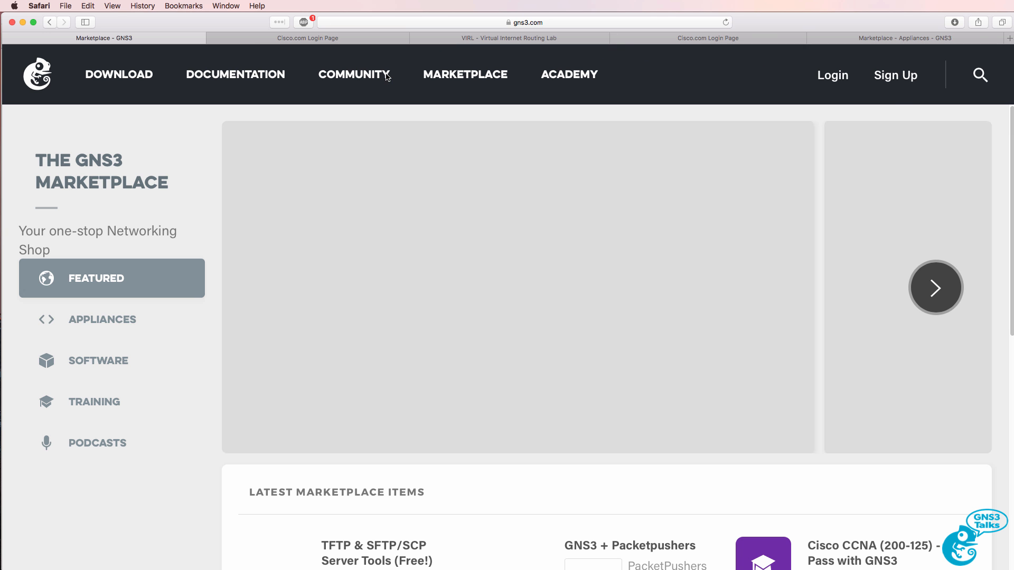
click(111, 319)
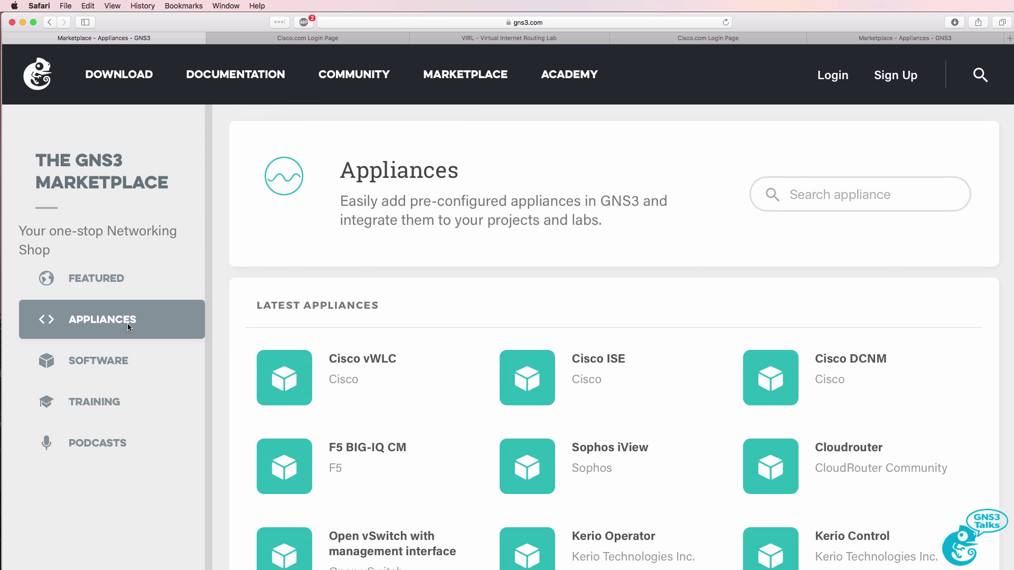
click(851, 194)
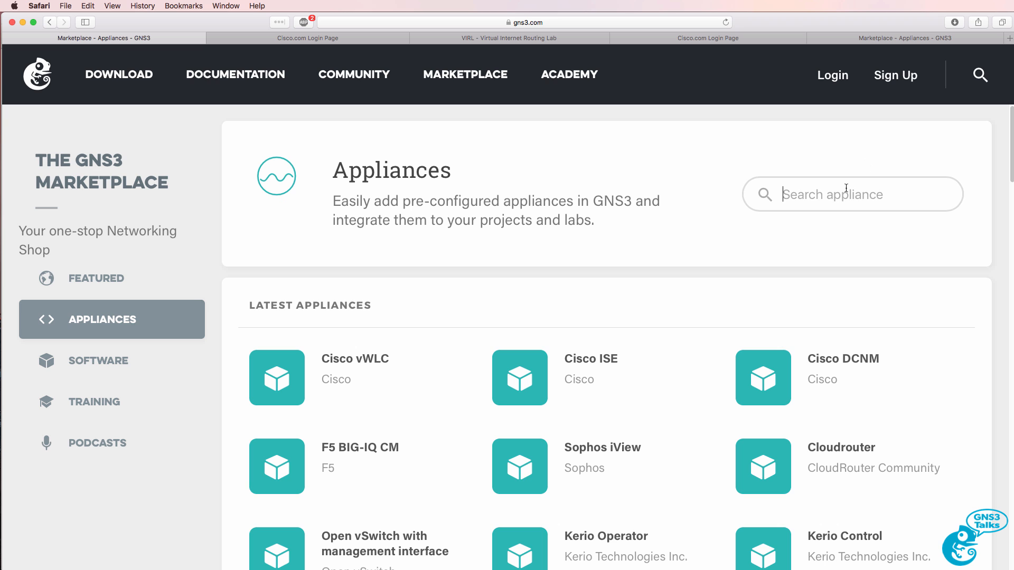
text(nx)
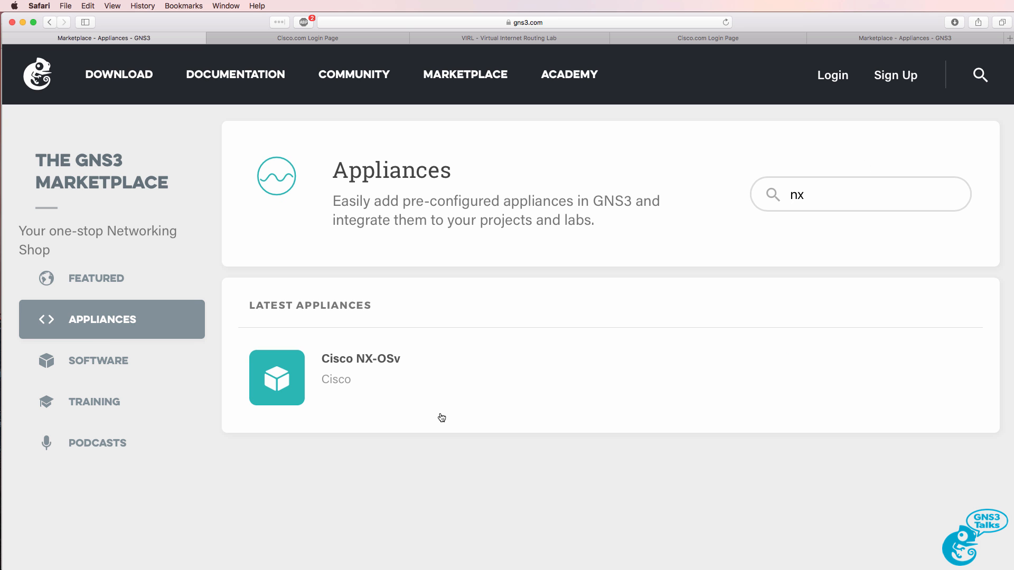
mouse_move(341, 366)
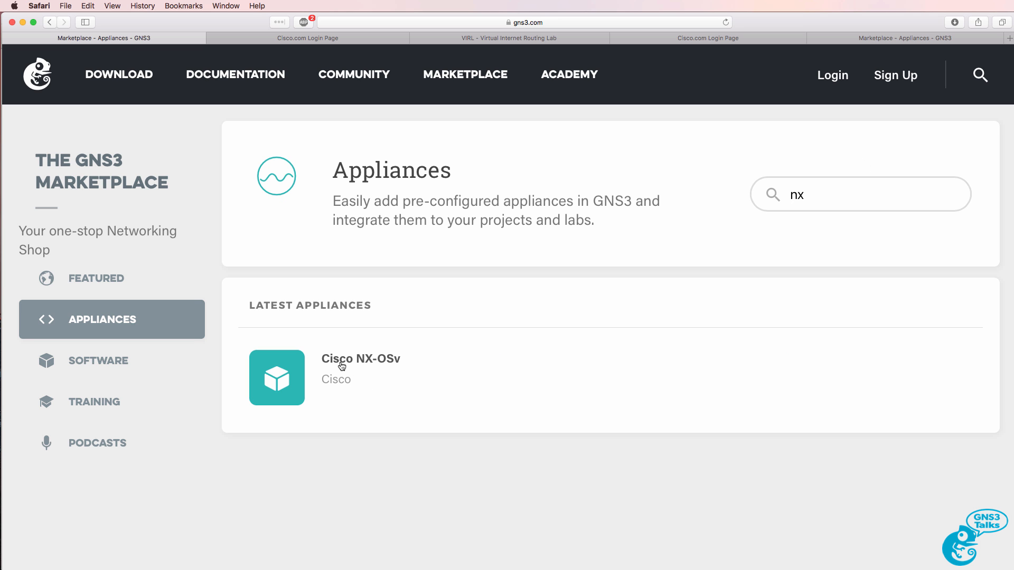
click(360, 359)
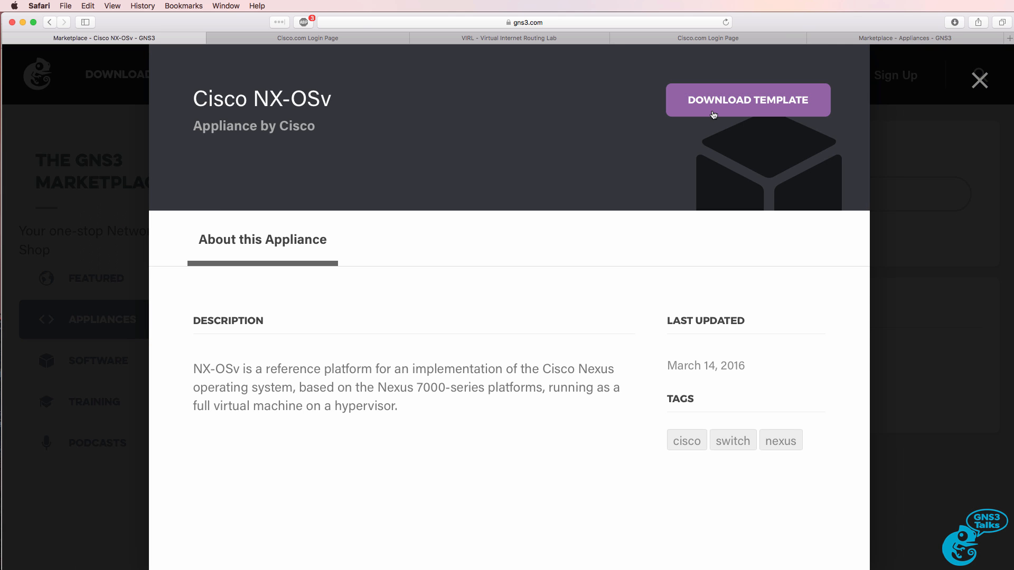
click(747, 99)
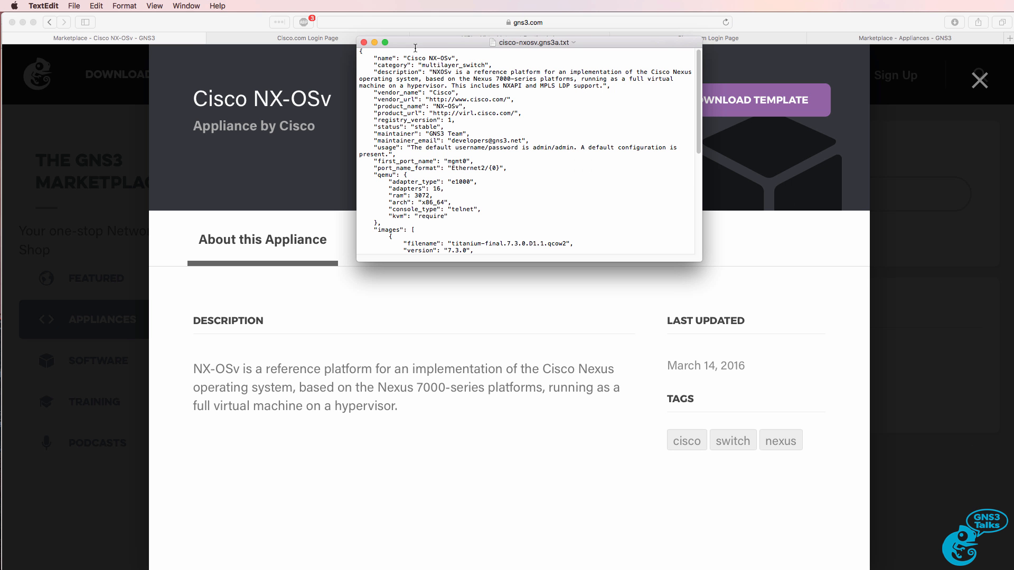
click(363, 43)
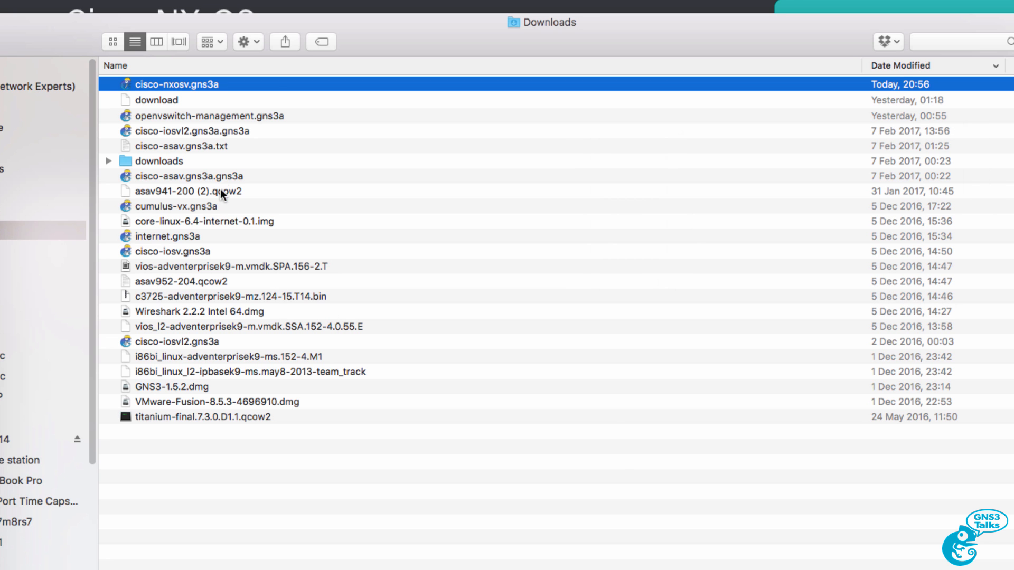
mouse_move(272, 88)
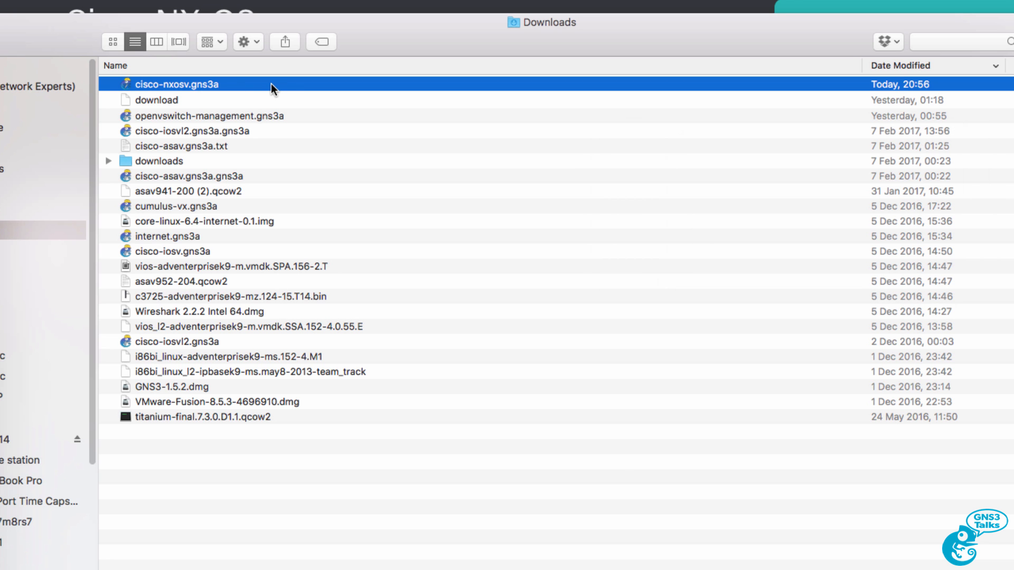
Start a new appliance template import, select cisco-nxosv.gns3a, then cancel the chooser.
click(203, 416)
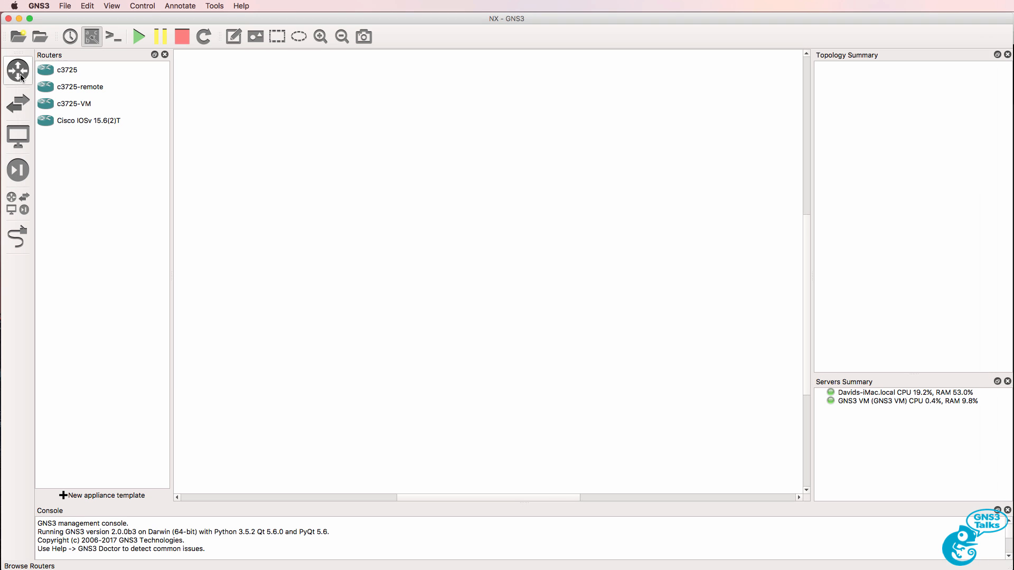
mouse_move(33, 81)
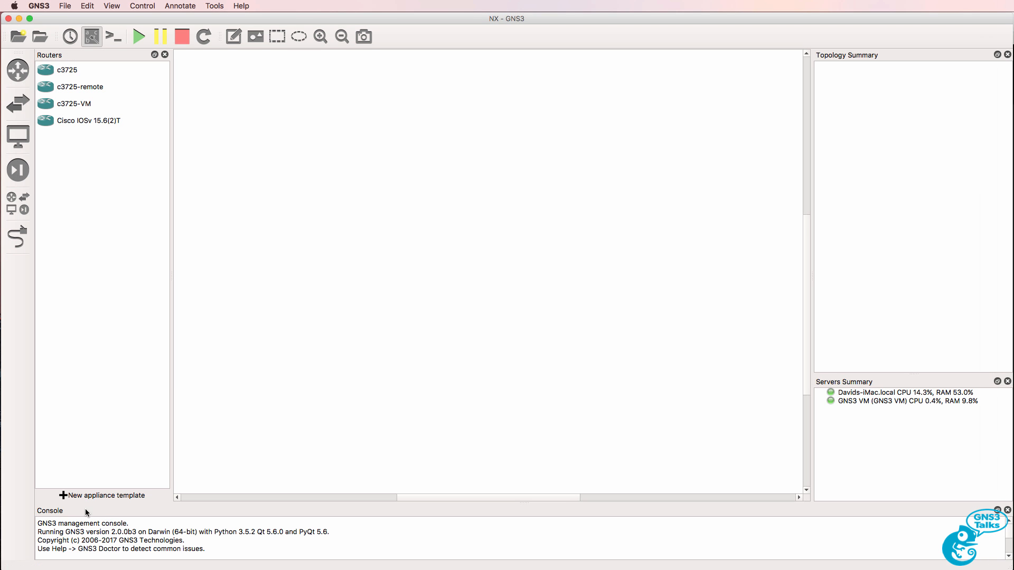
mouse_move(66, 496)
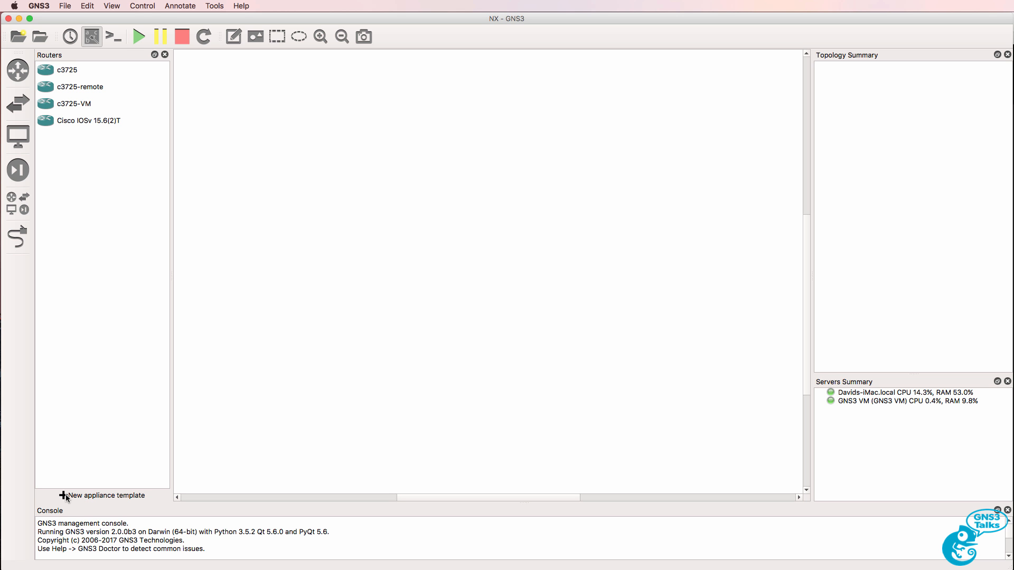
click(101, 495)
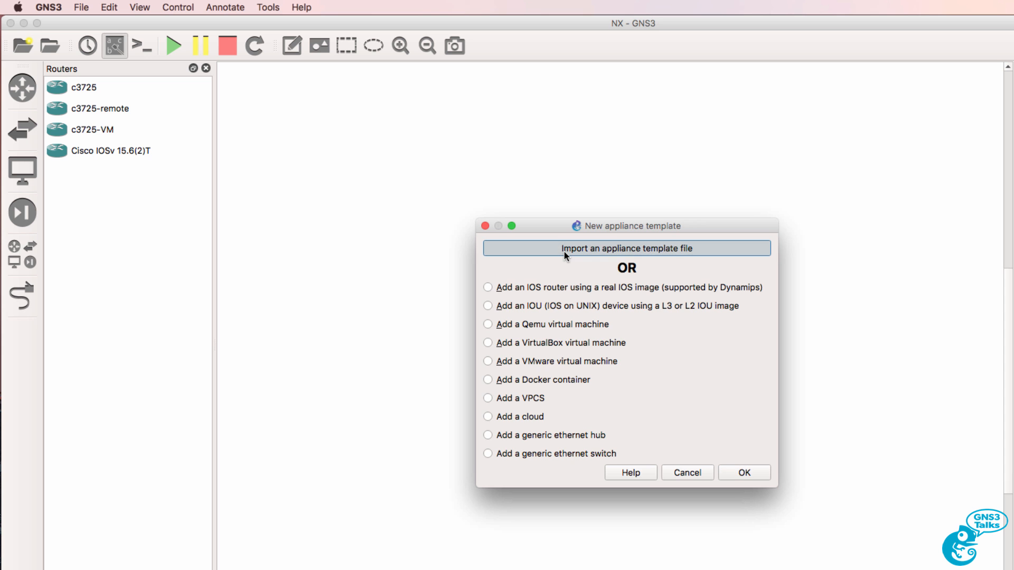
click(626, 248)
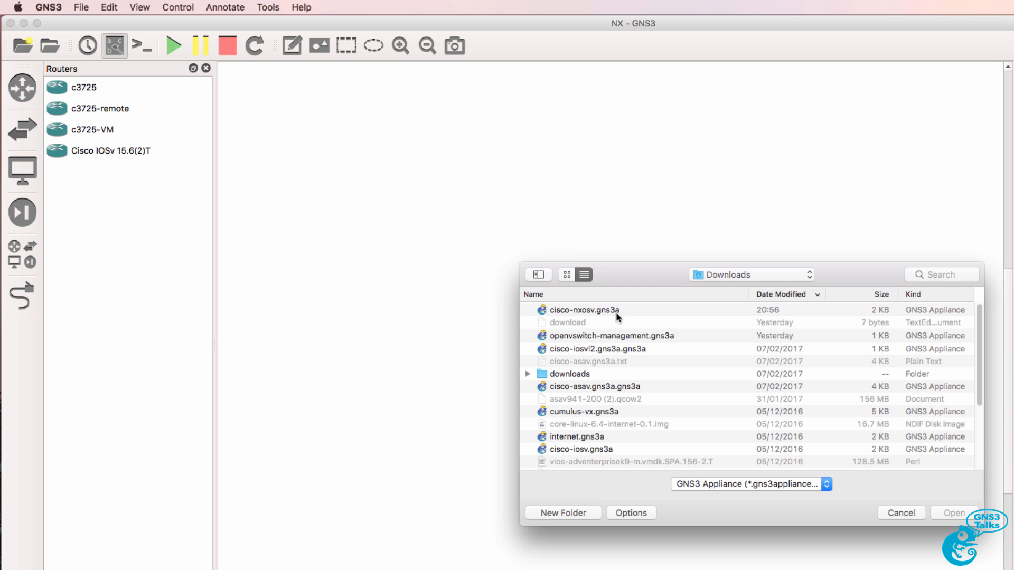
click(584, 310)
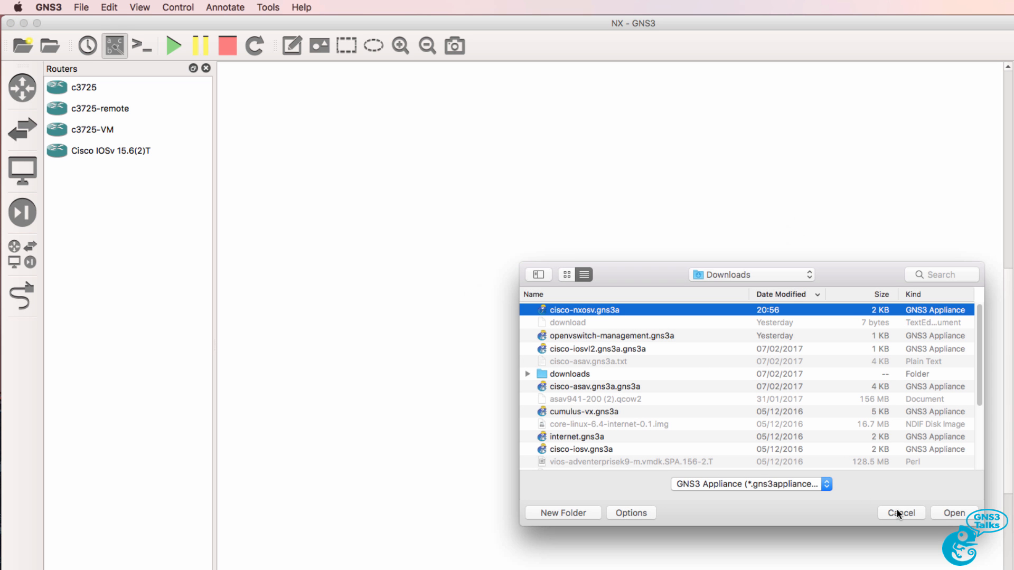
click(900, 513)
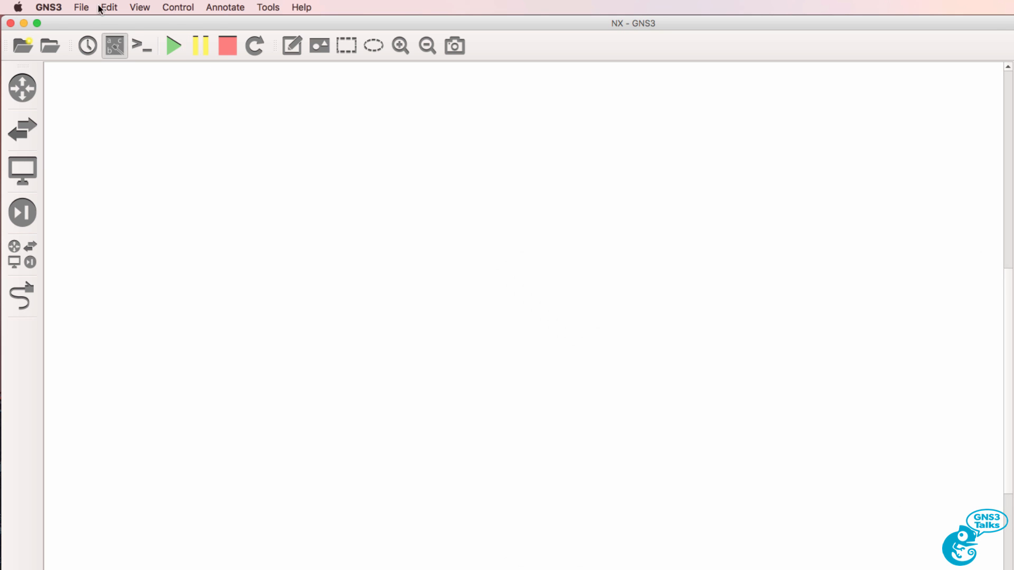
Use File > Import appliance and select cisco-nxosv.gns3a in Downloads.
click(82, 7)
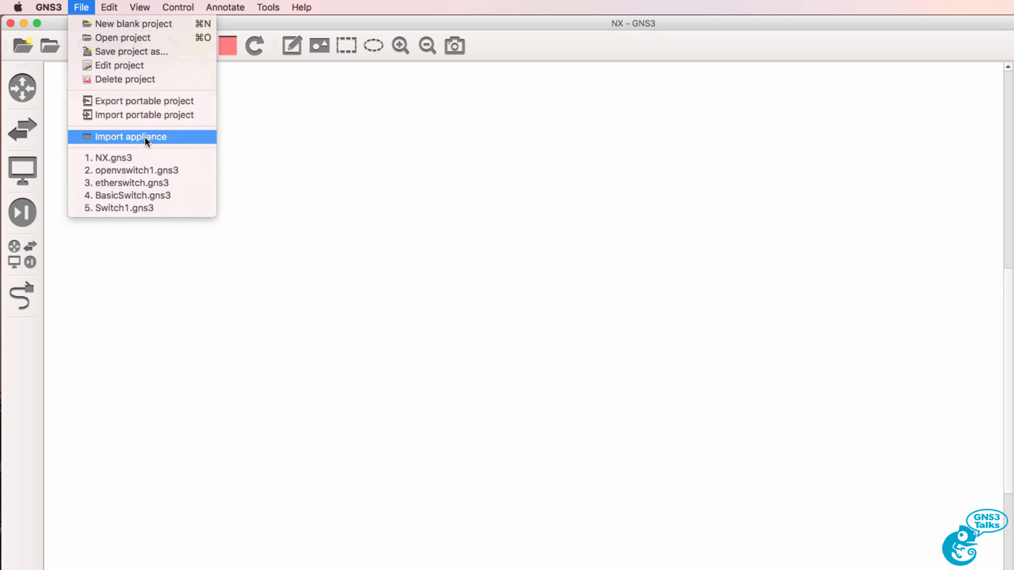
click(130, 136)
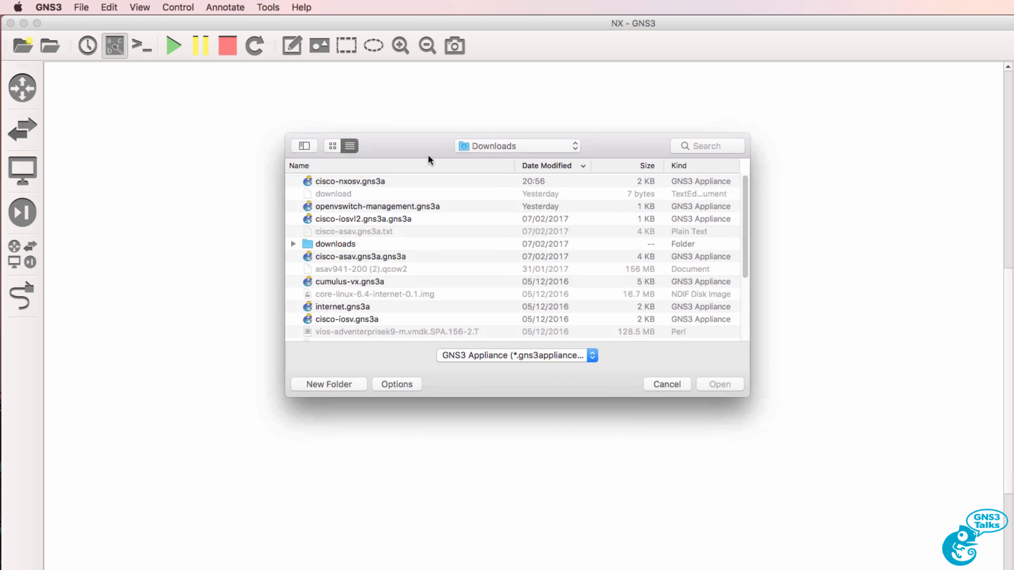
click(339, 181)
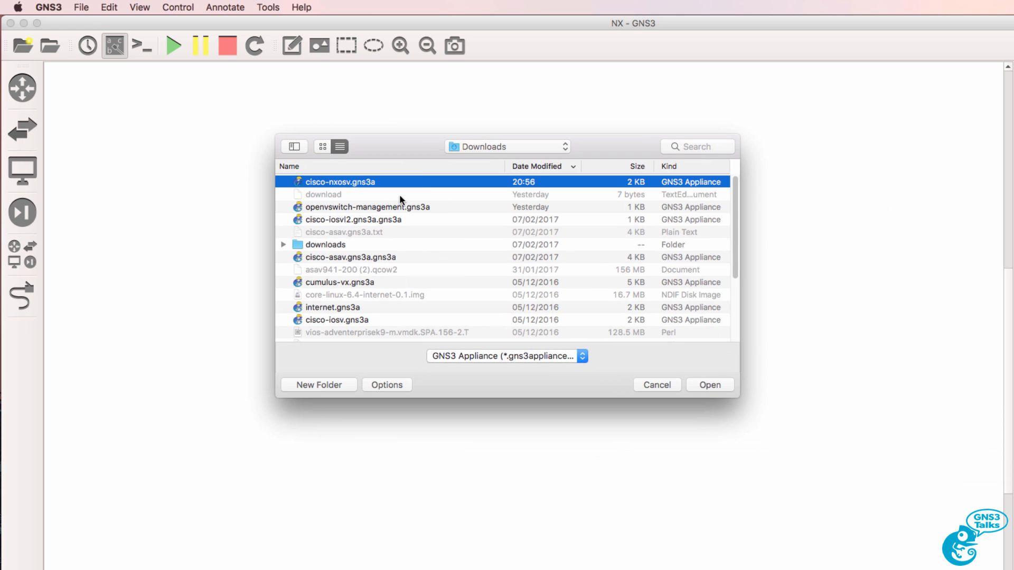
mouse_move(710, 384)
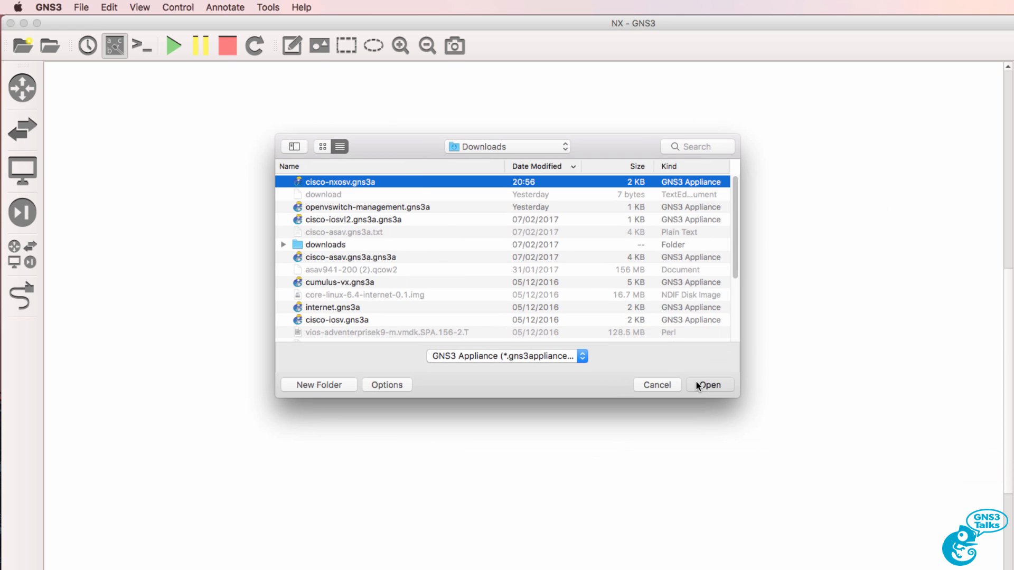
Open the appliance file, review the NX-OSv details and continue to the server choice on GNS3 VM.
click(710, 384)
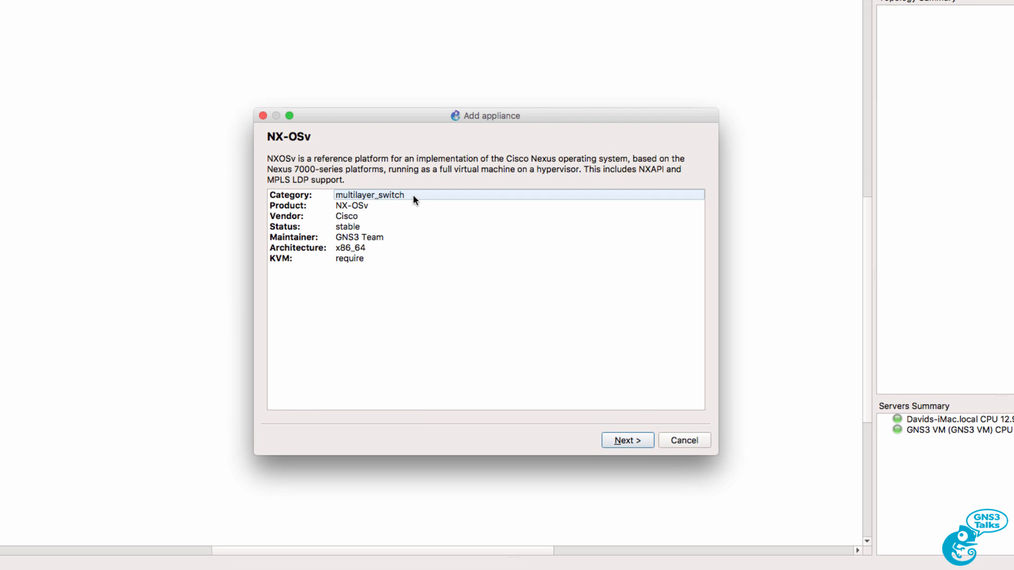
mouse_move(396, 202)
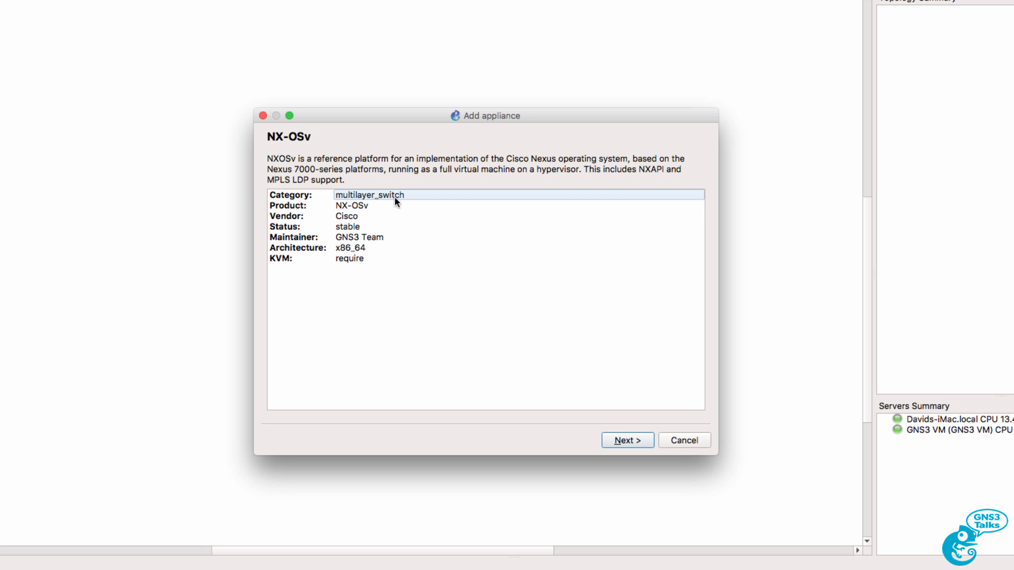
click(351, 206)
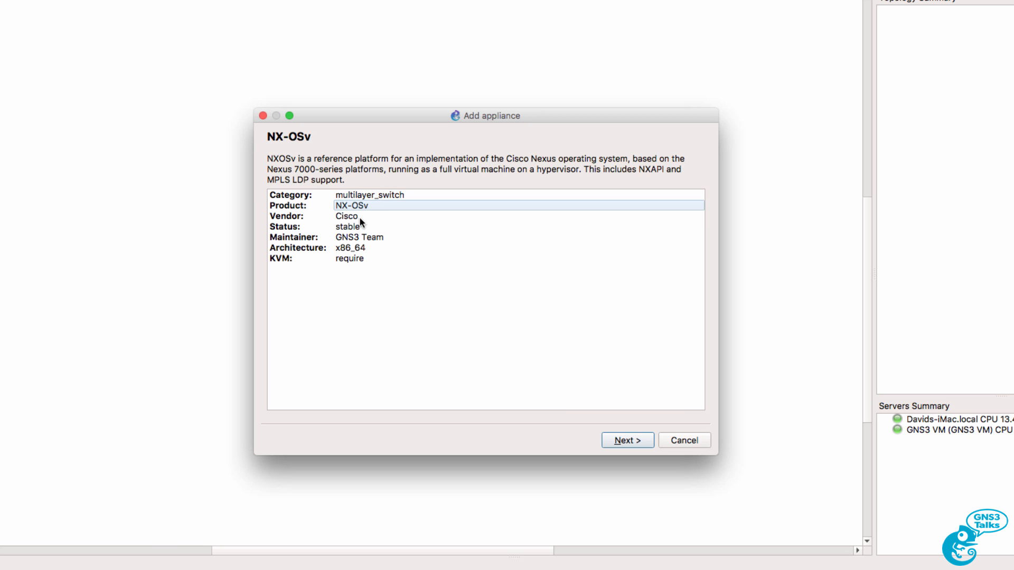
click(347, 215)
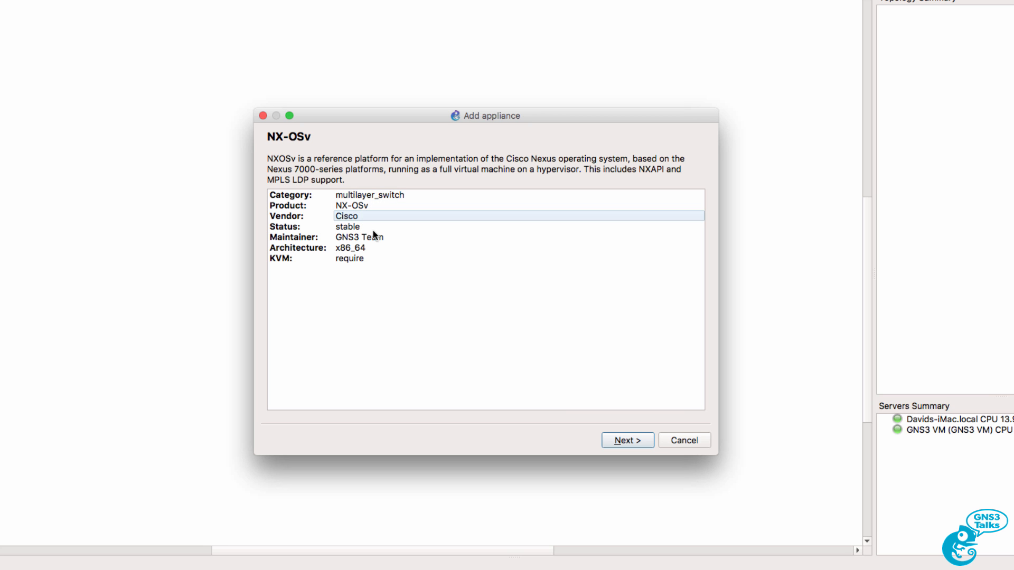
click(359, 237)
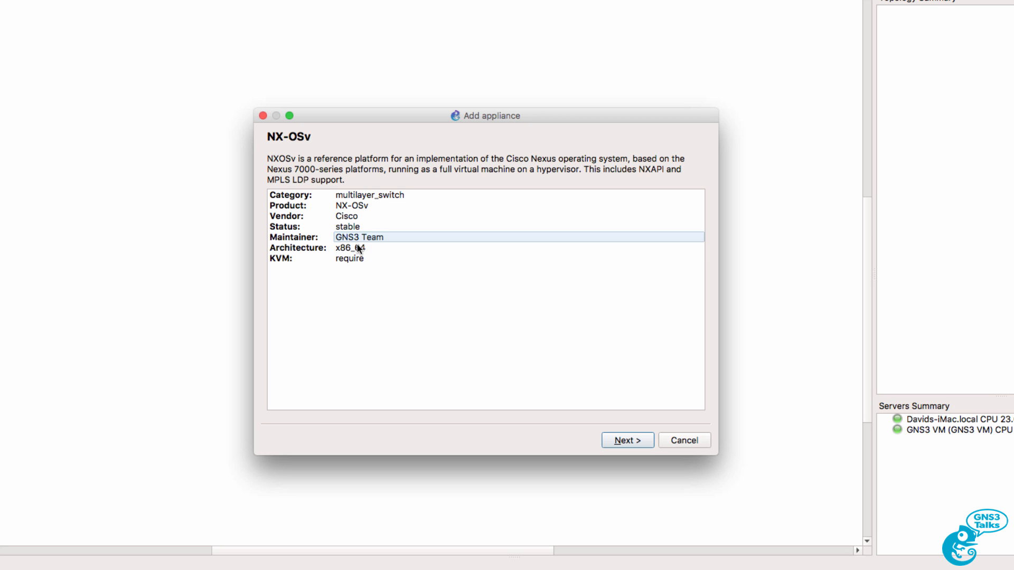
click(438, 258)
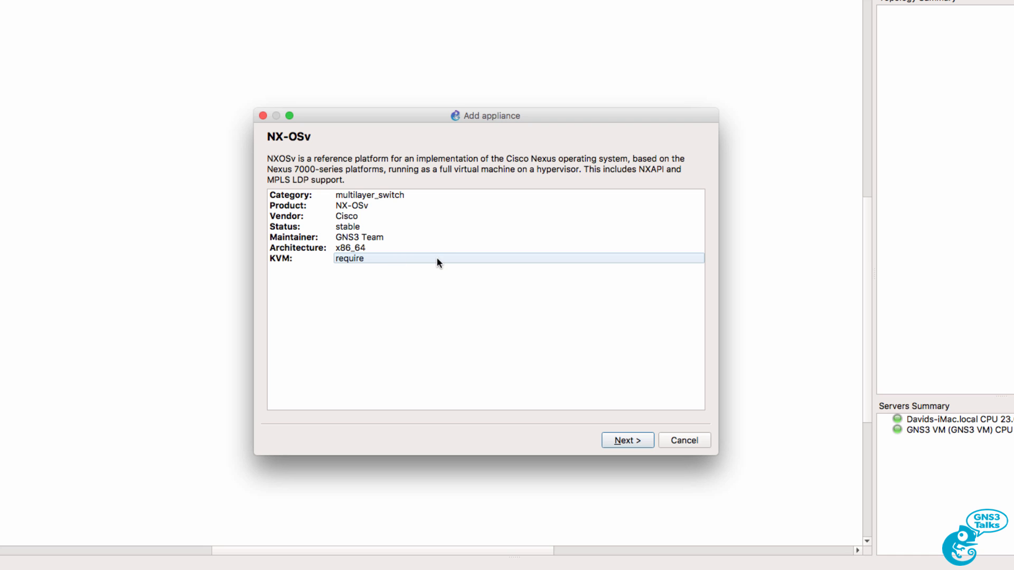
mouse_move(526, 354)
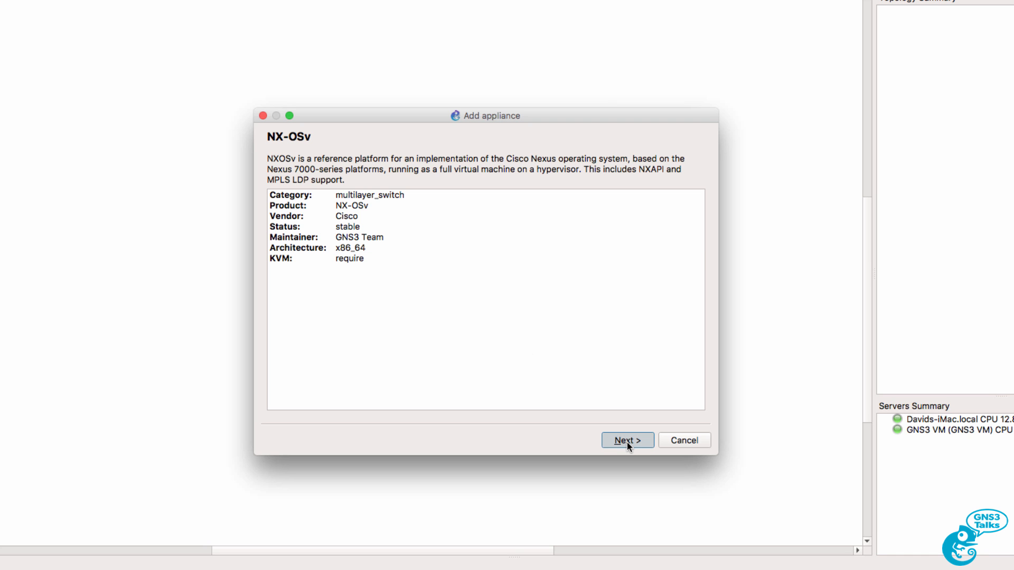
click(626, 439)
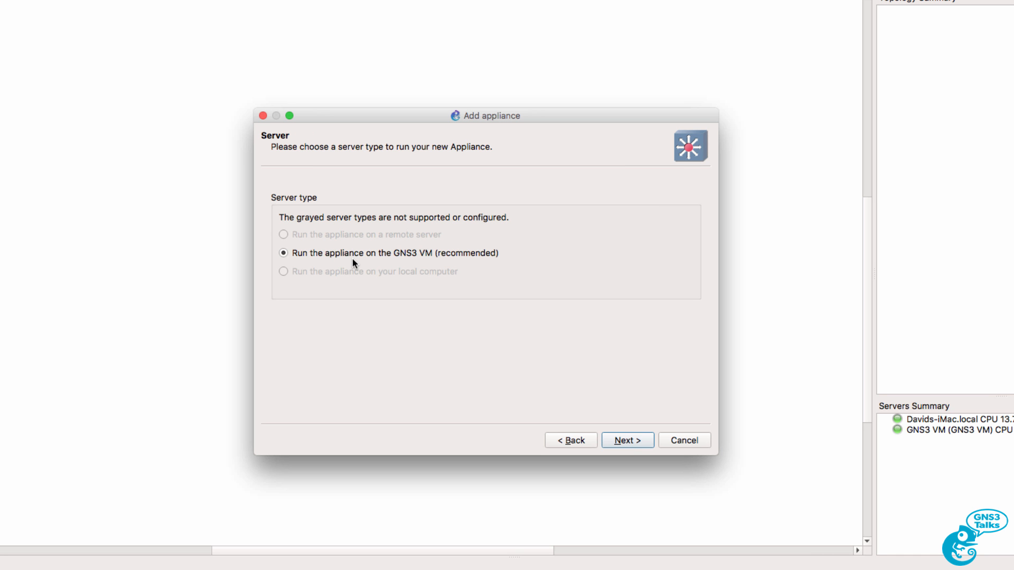
mouse_move(354, 264)
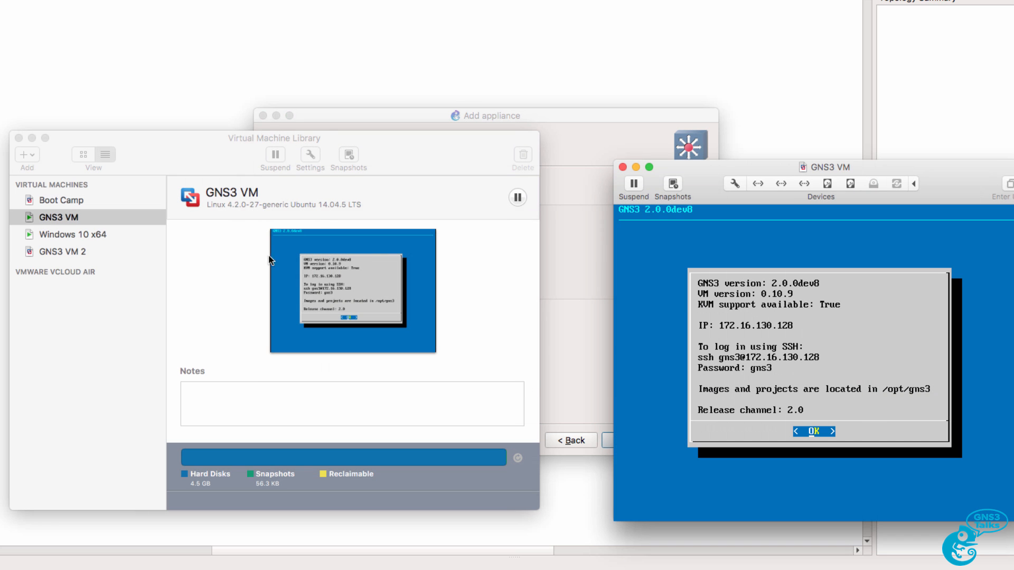
mouse_move(51, 140)
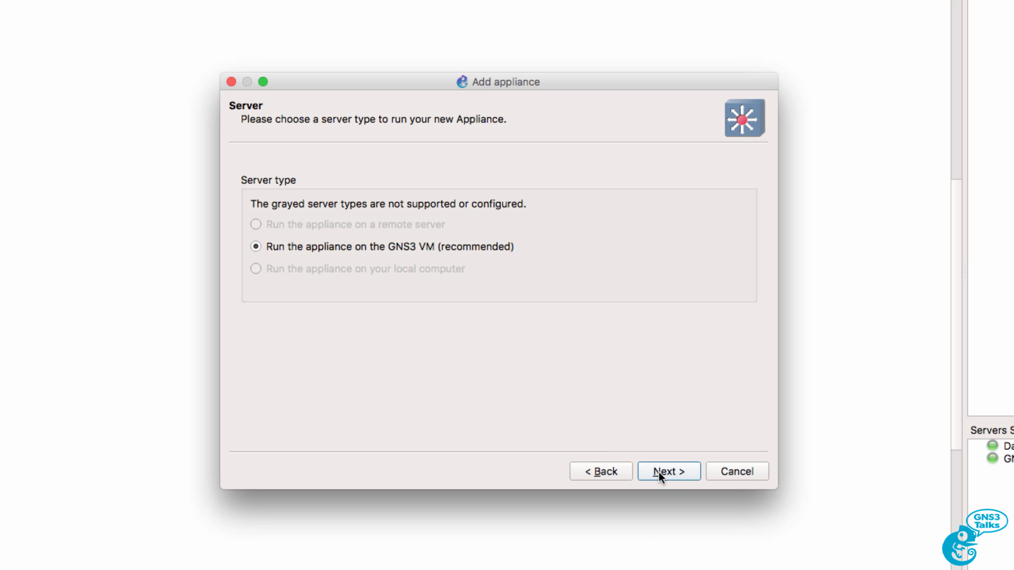
Advance to Required files, where titanium-final.7.3.0.D1.1.qcow2 shows Found, browsing Downloads briefly.
click(667, 471)
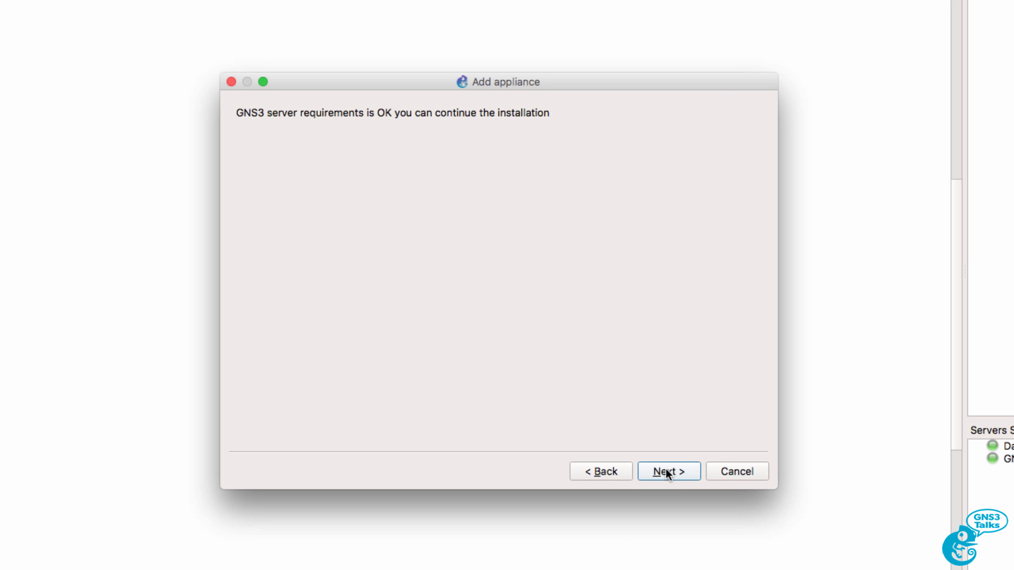
mouse_move(313, 133)
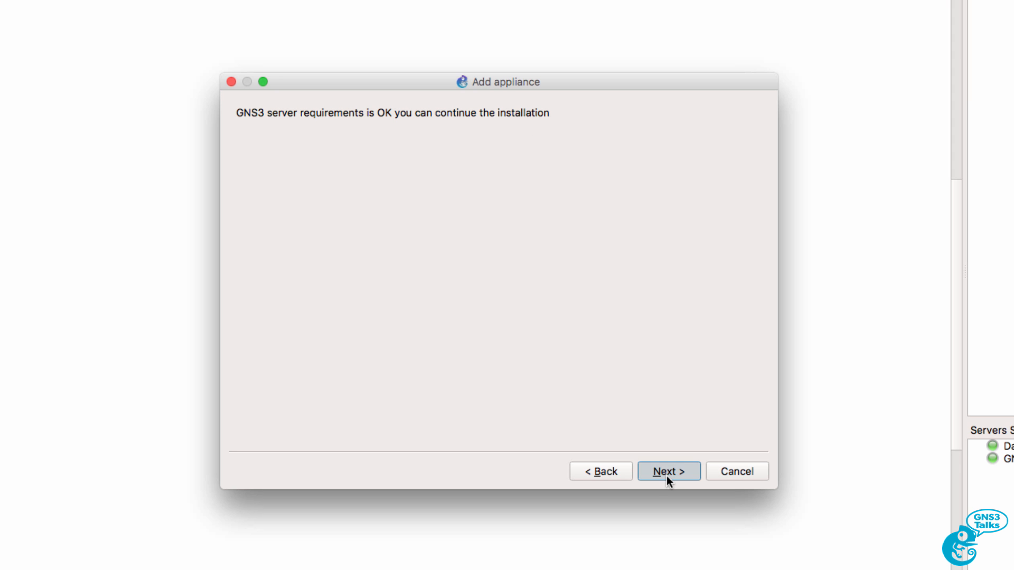
click(668, 471)
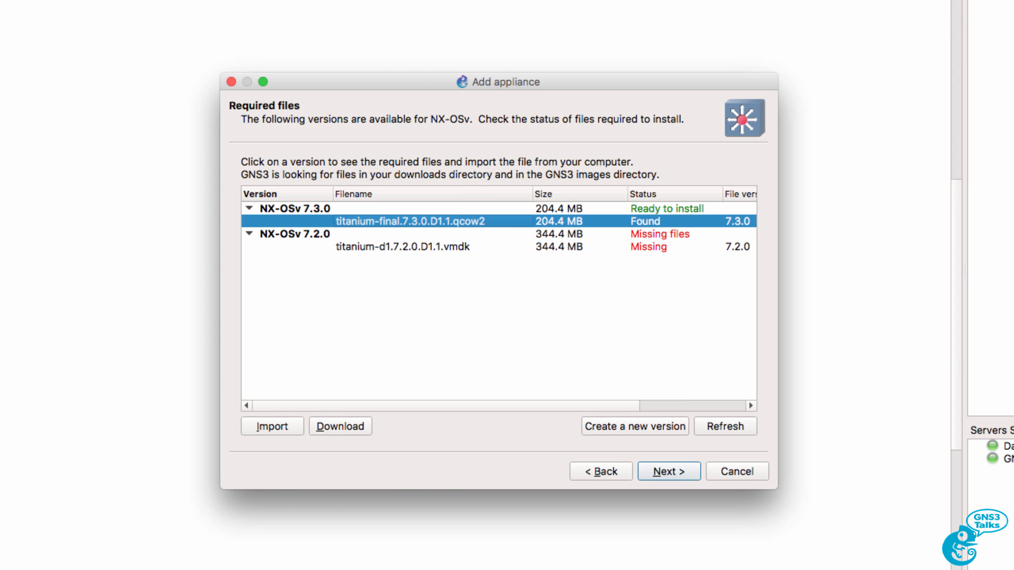
click(271, 425)
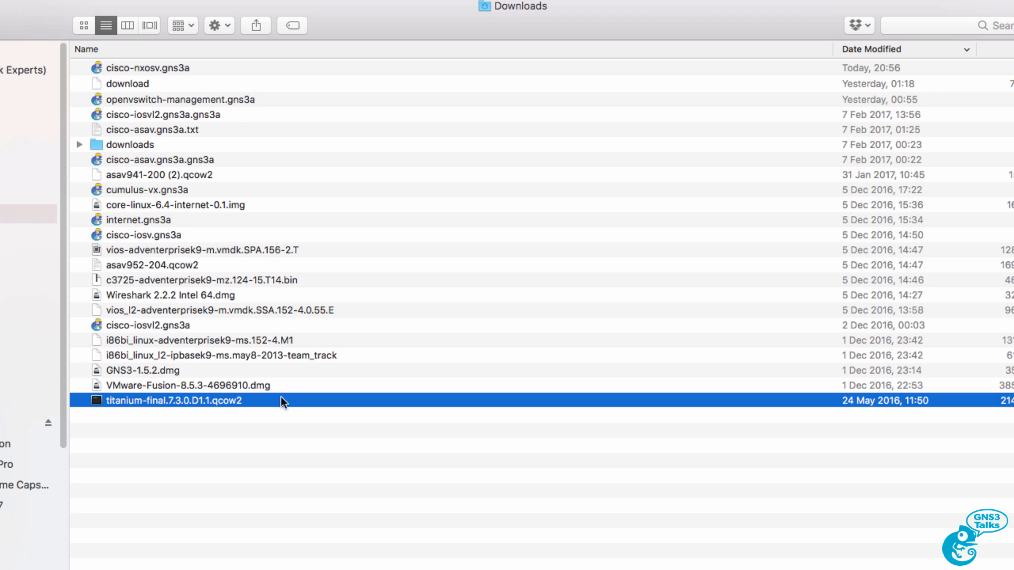
click(149, 68)
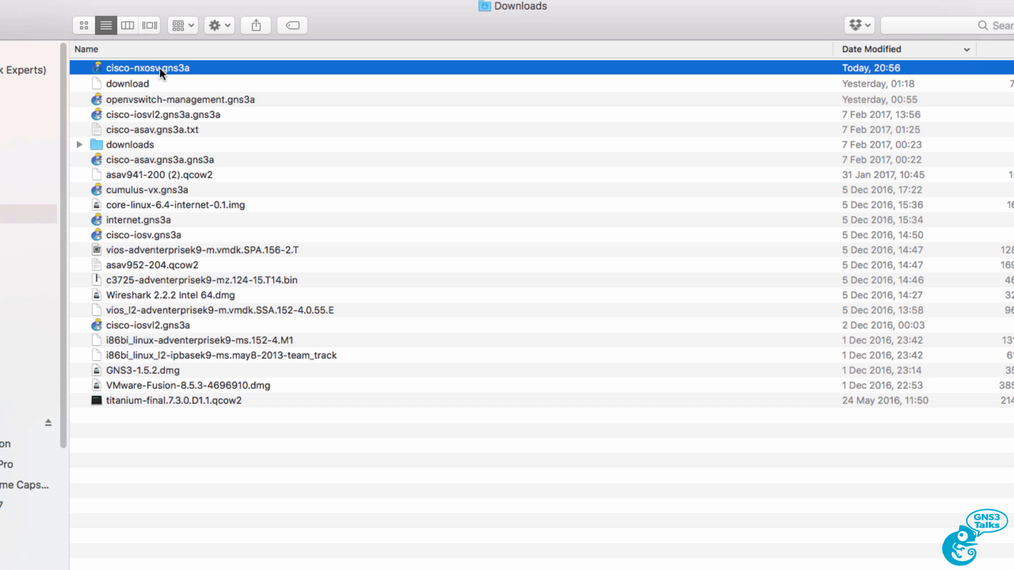
mouse_move(162, 74)
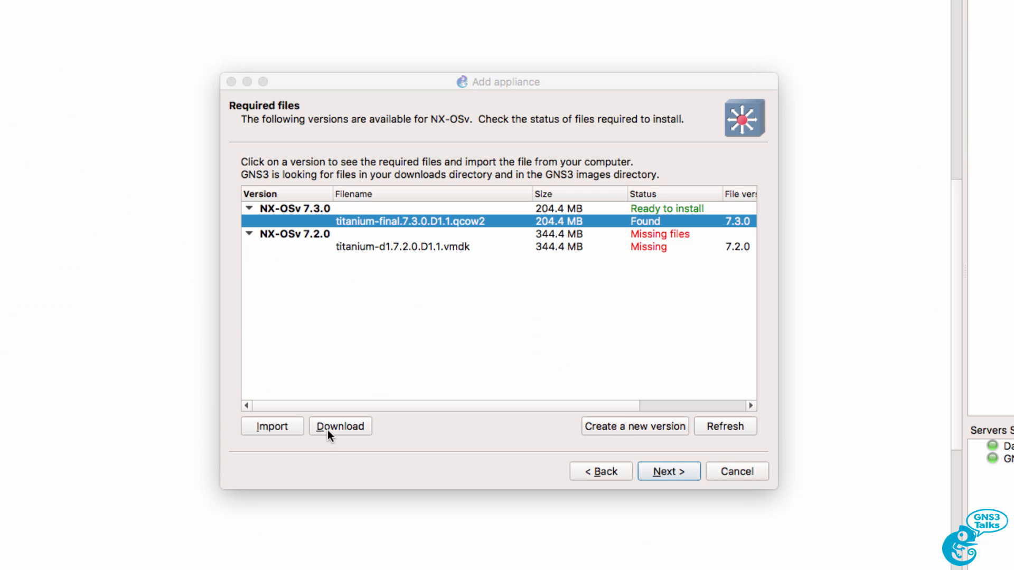
mouse_move(335, 432)
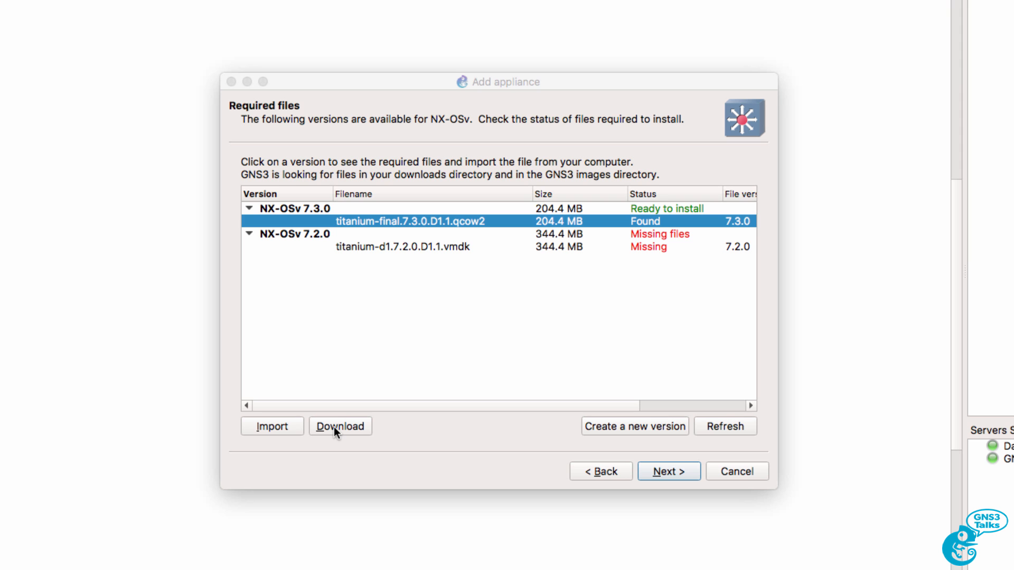
mouse_move(271, 425)
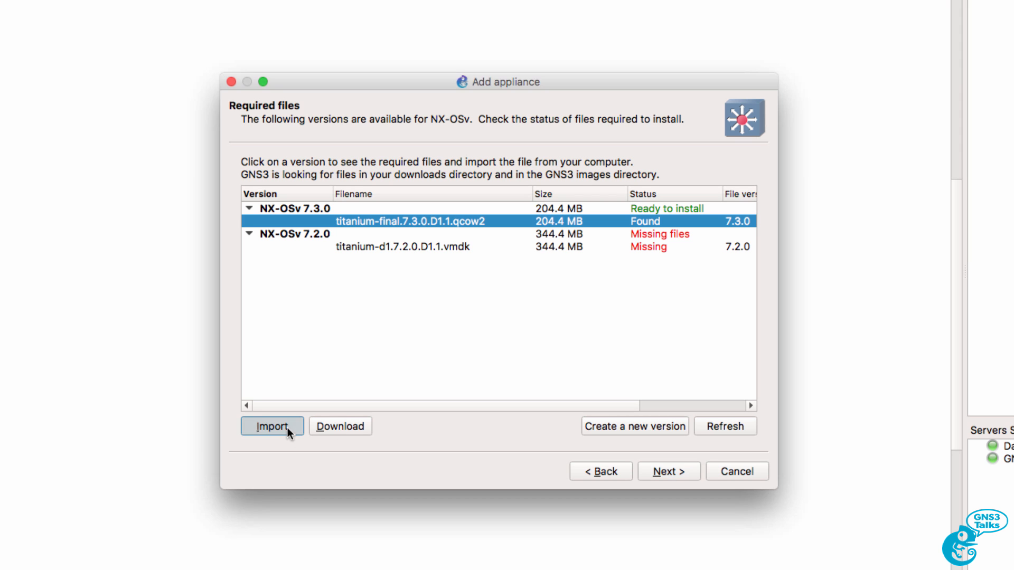
click(271, 425)
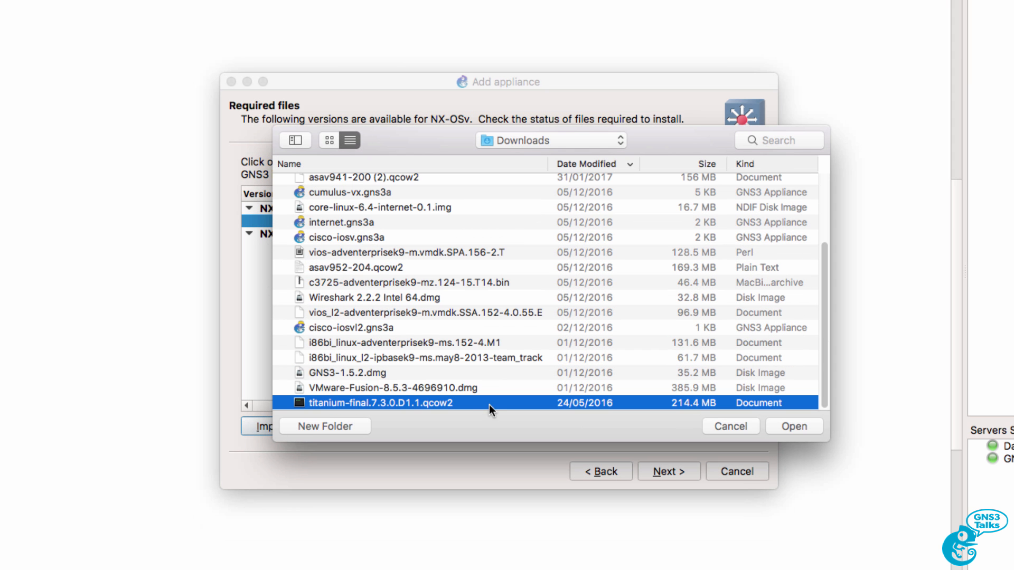
click(793, 425)
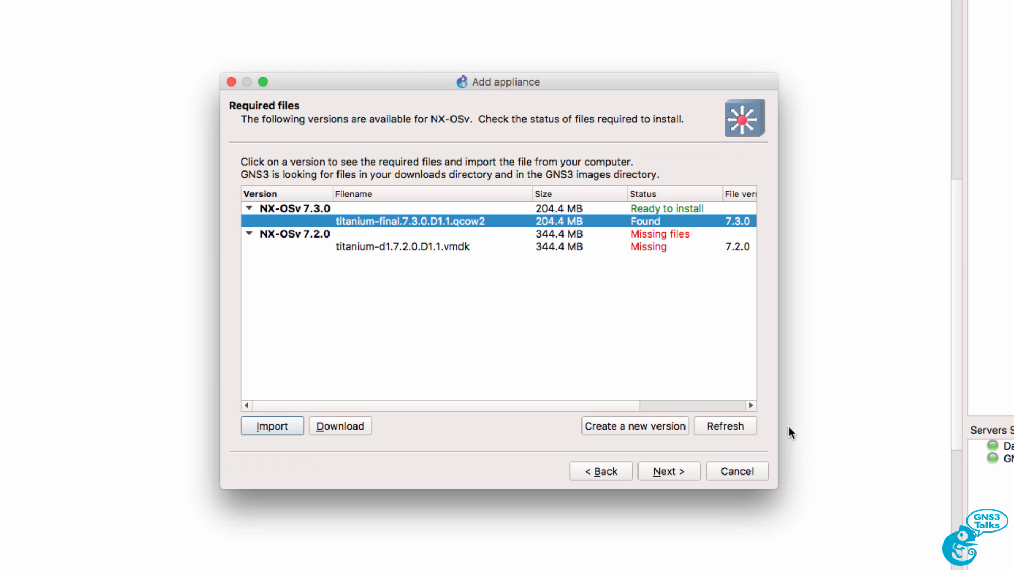
click(272, 425)
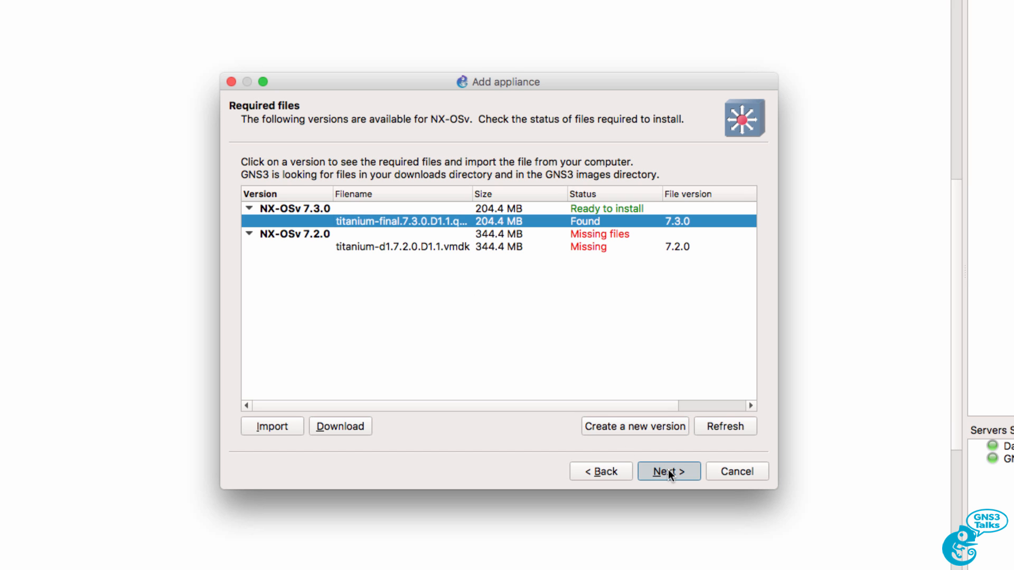
Proceed and confirm installing NX-OSv version 7.3.0.
click(667, 471)
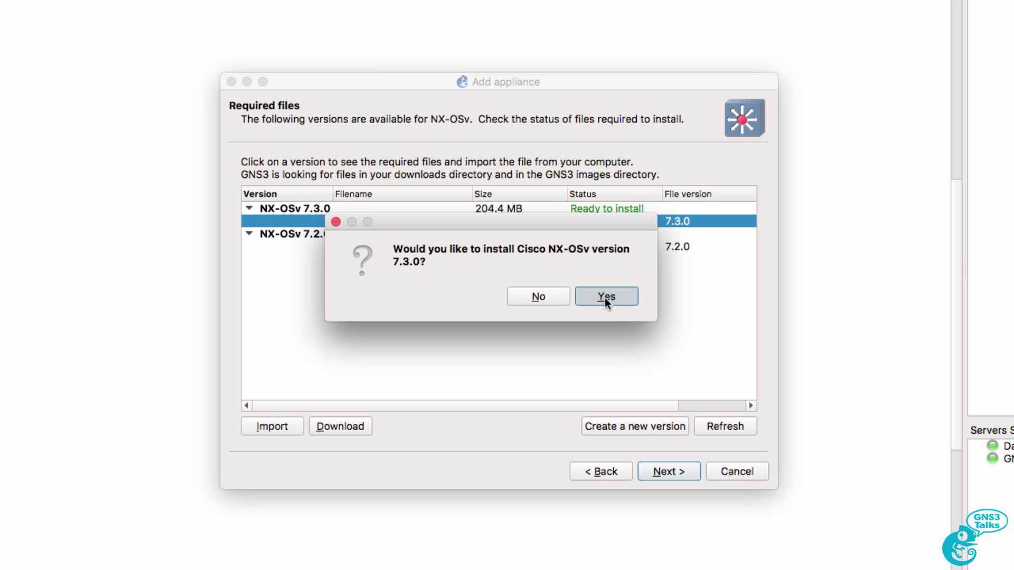
click(606, 296)
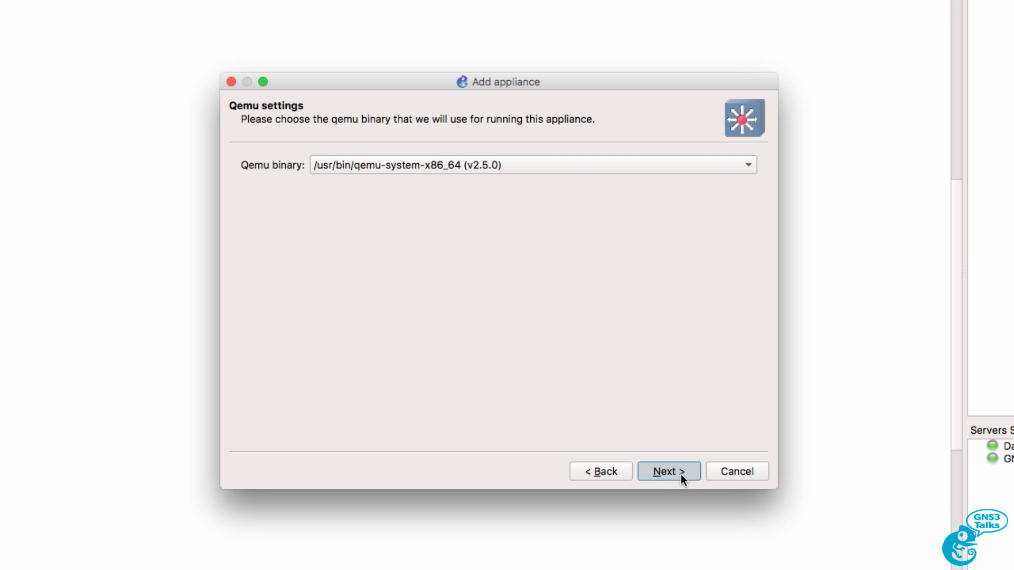
click(667, 471)
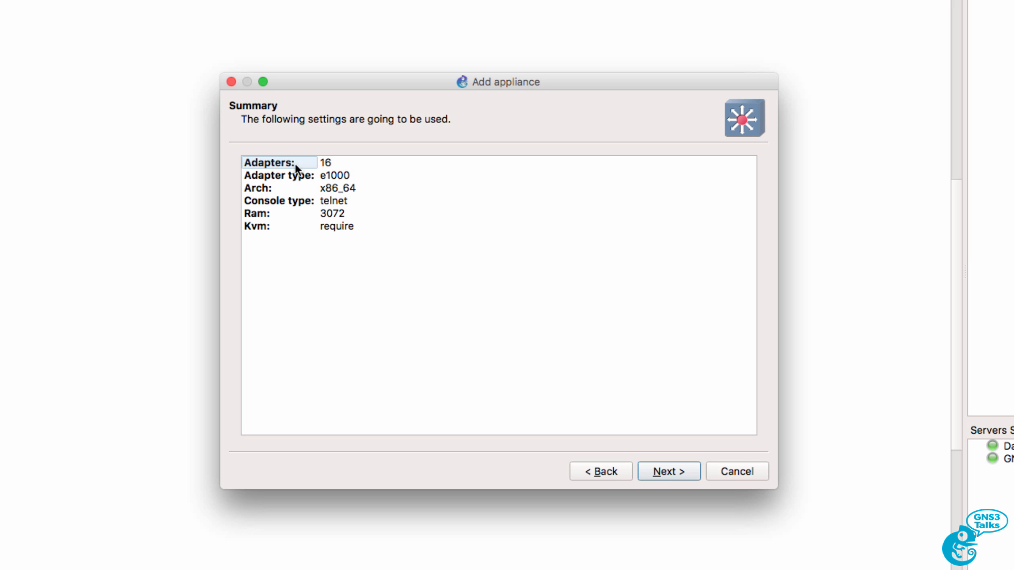
mouse_move(295, 179)
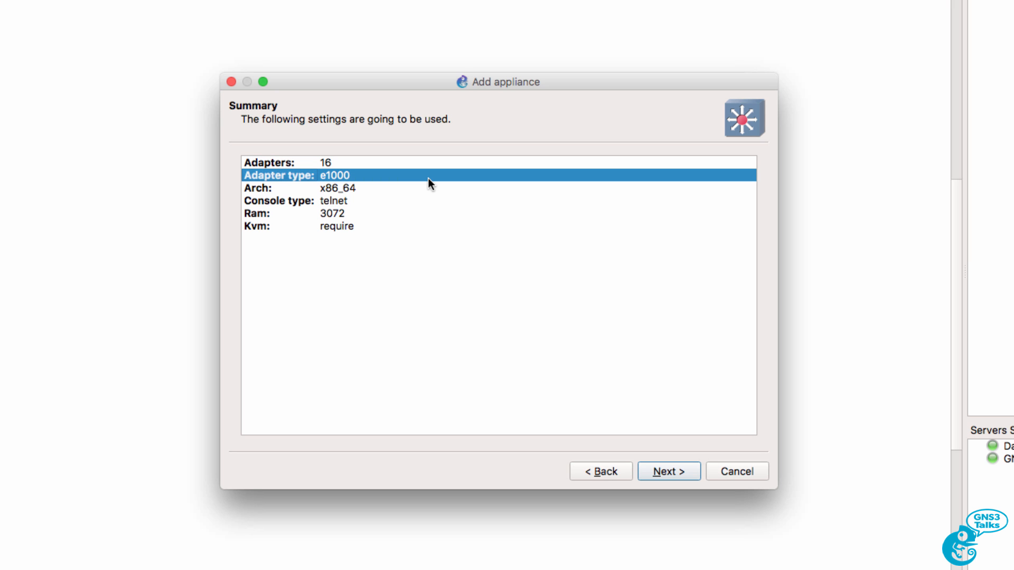
mouse_move(390, 207)
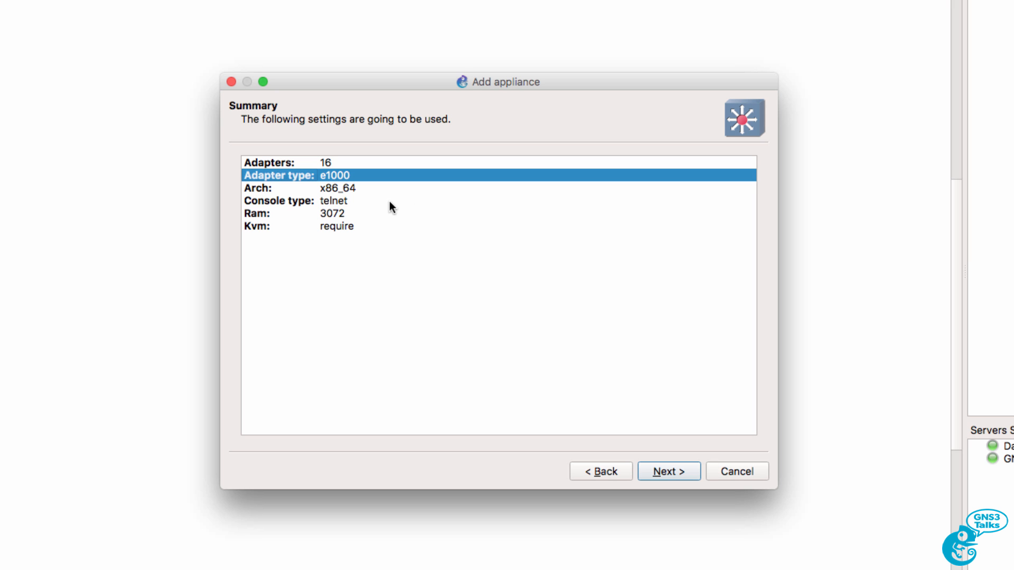
Review the Summary and Usage notes and finish so Cisco NX-OSv 7.3.0 reports installed.
click(382, 226)
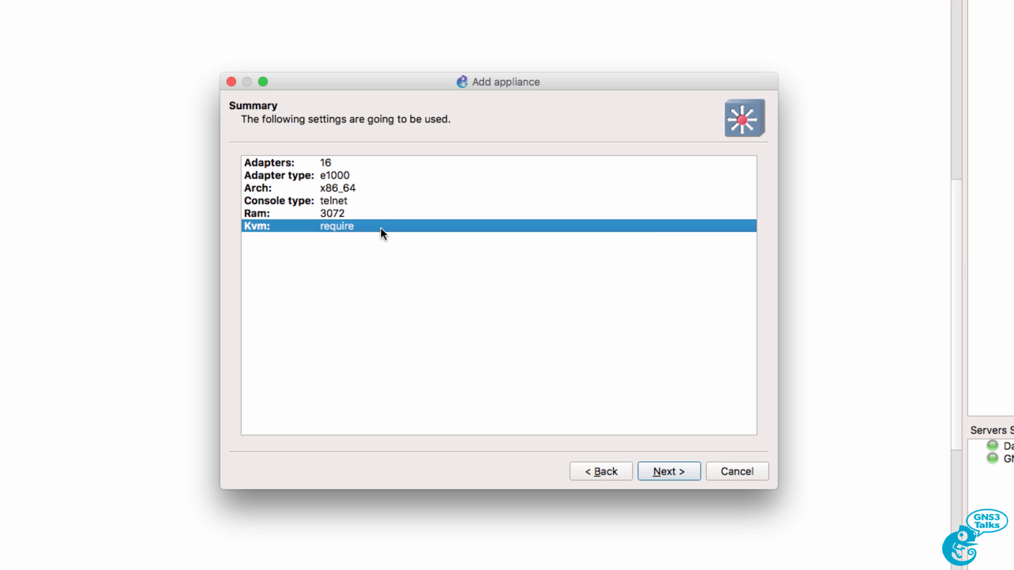
mouse_move(669, 471)
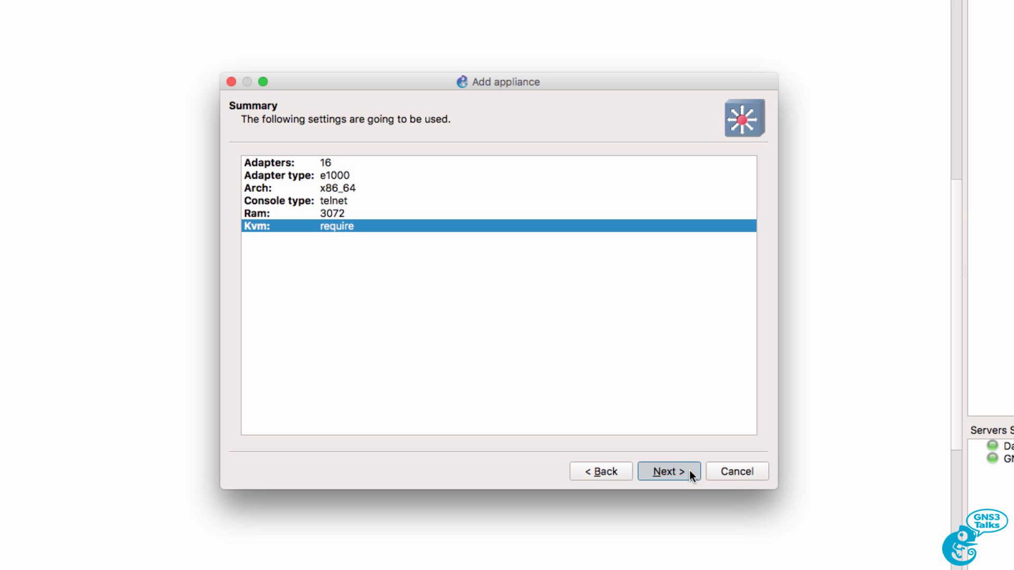
click(668, 471)
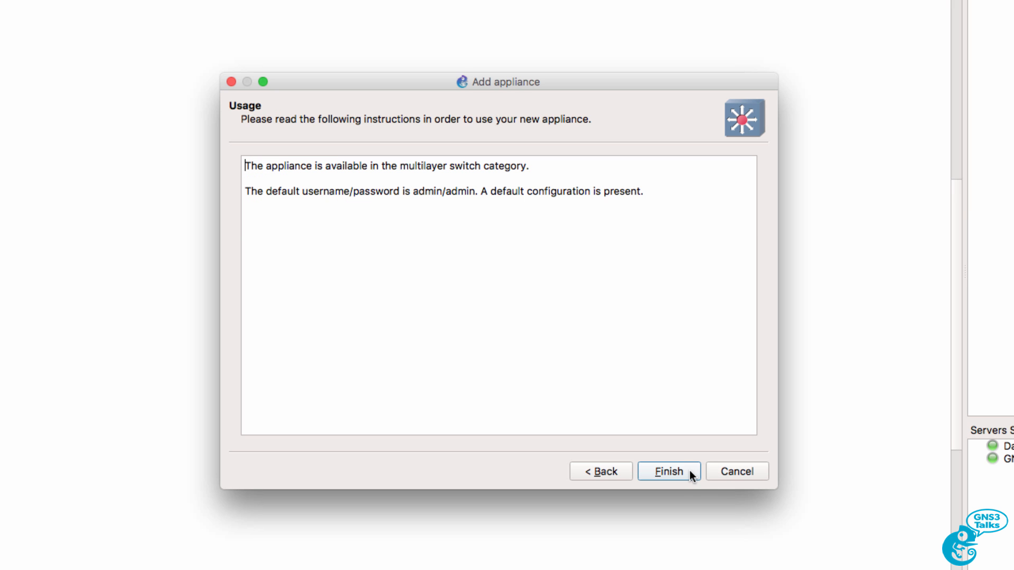
double_click(443, 191)
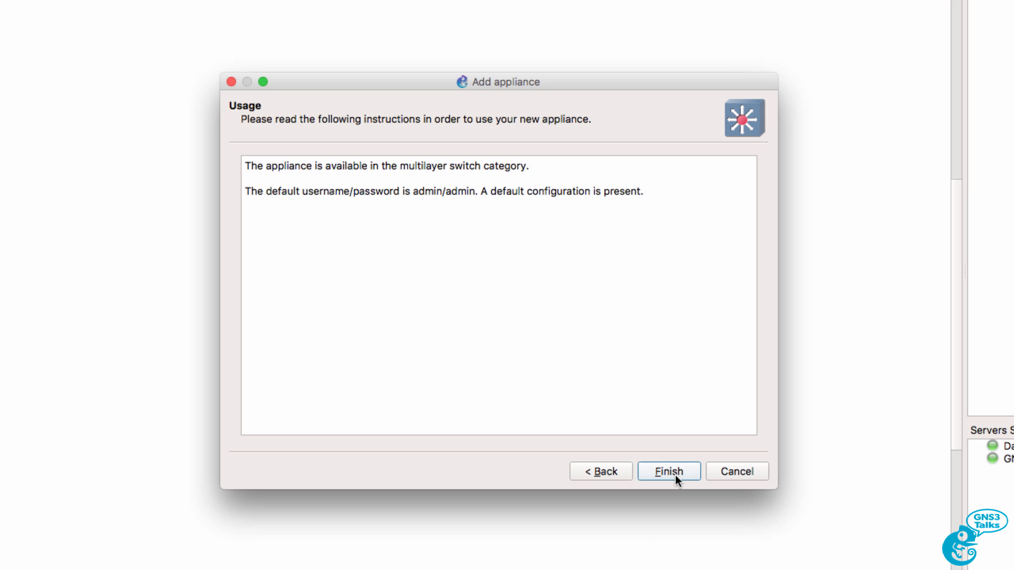
click(668, 471)
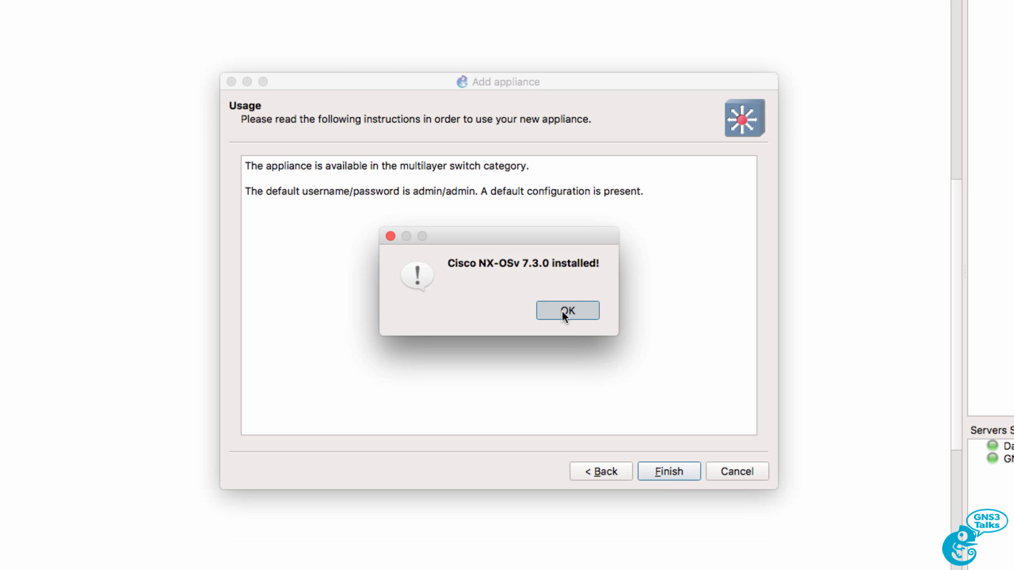
Place a Cisco NX-OSv 7.3.0 switch on the canvas with a Cisco IOSv router on each side.
click(567, 311)
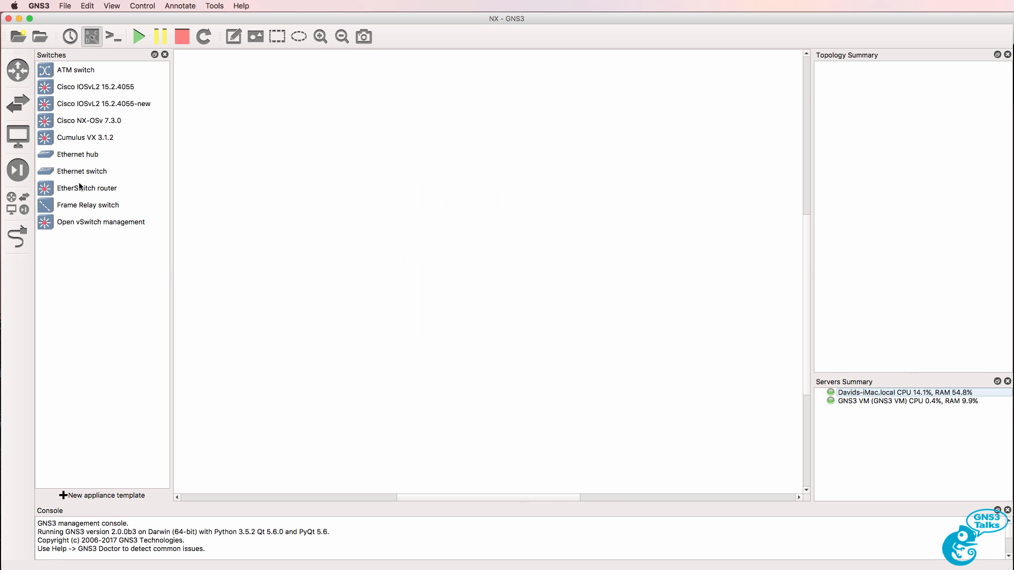
drag(89, 120, 238, 130)
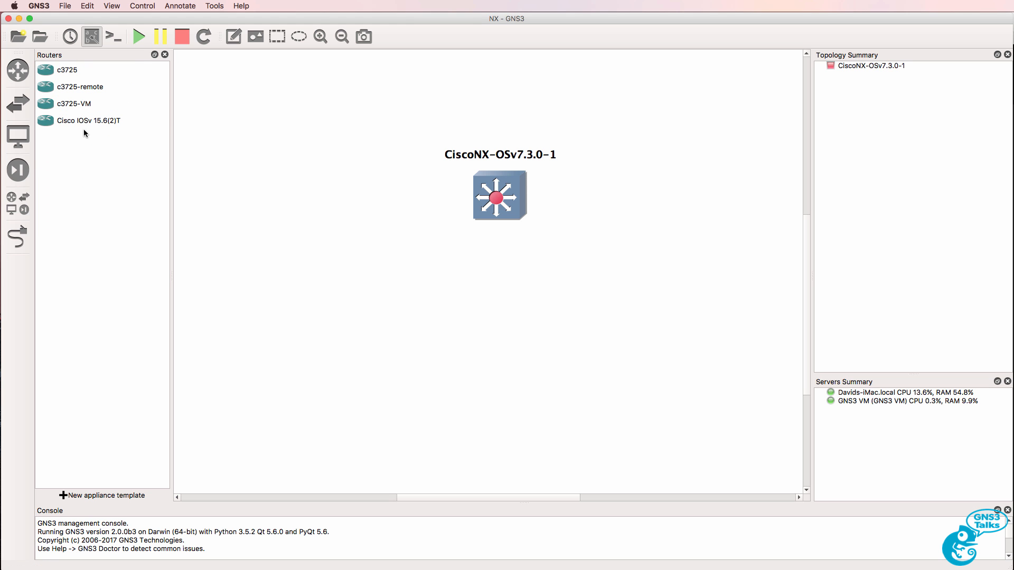
drag(88, 121, 270, 180)
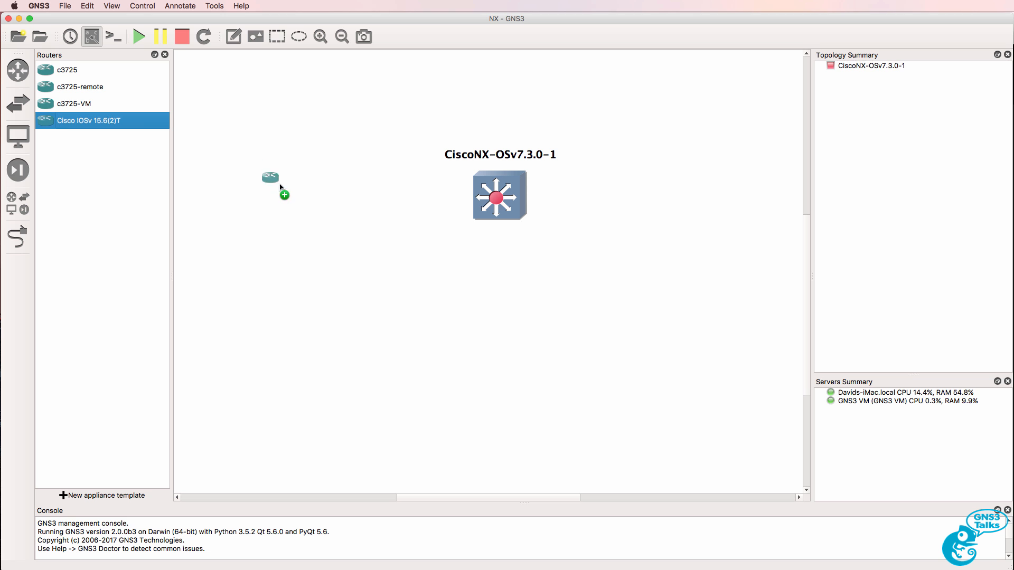
drag(271, 178, 332, 213)
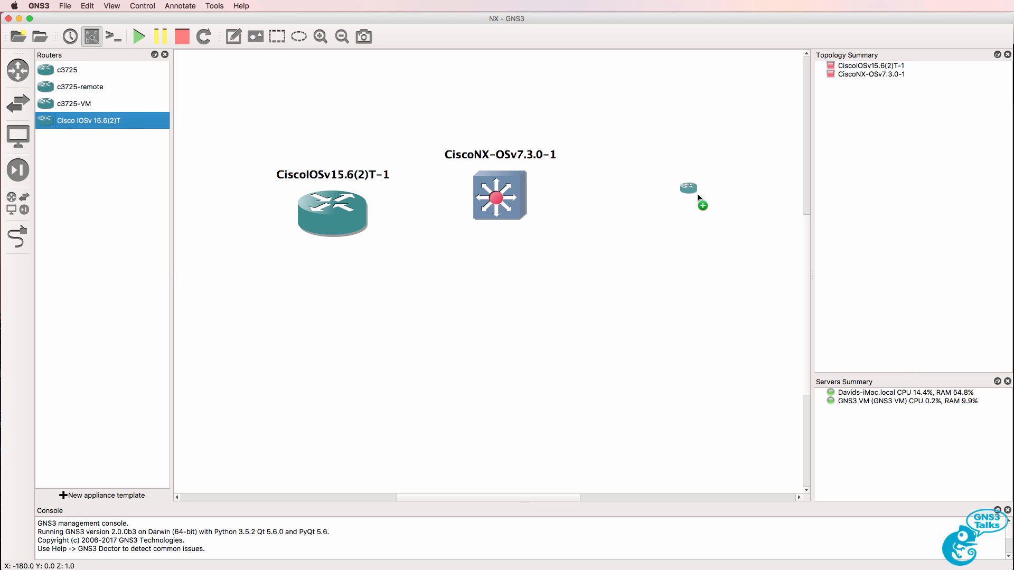
Link each router's Gi0/0 to the switch (e1/0 and e2/0) and align the nodes in a row.
click(689, 195)
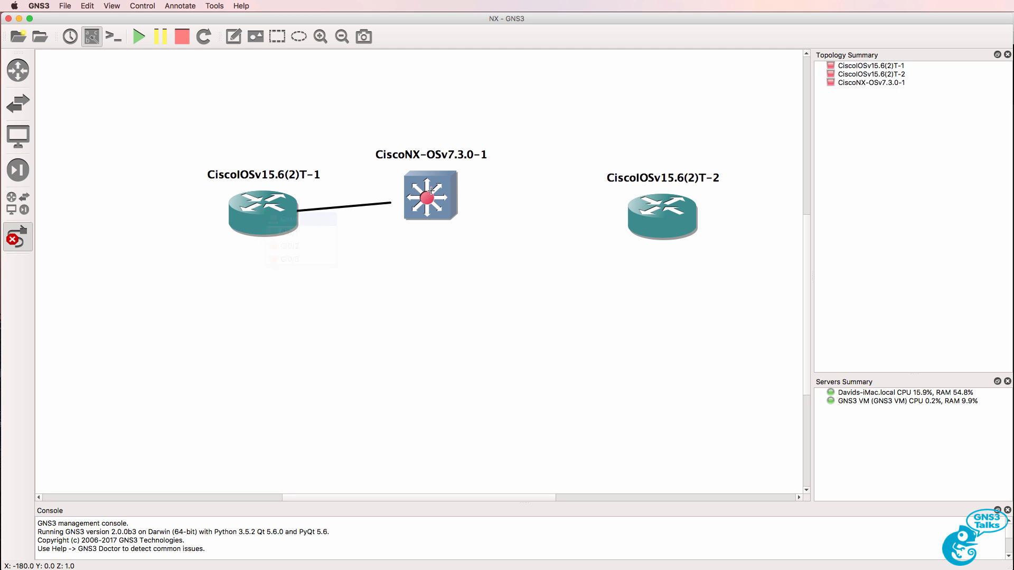
click(430, 196)
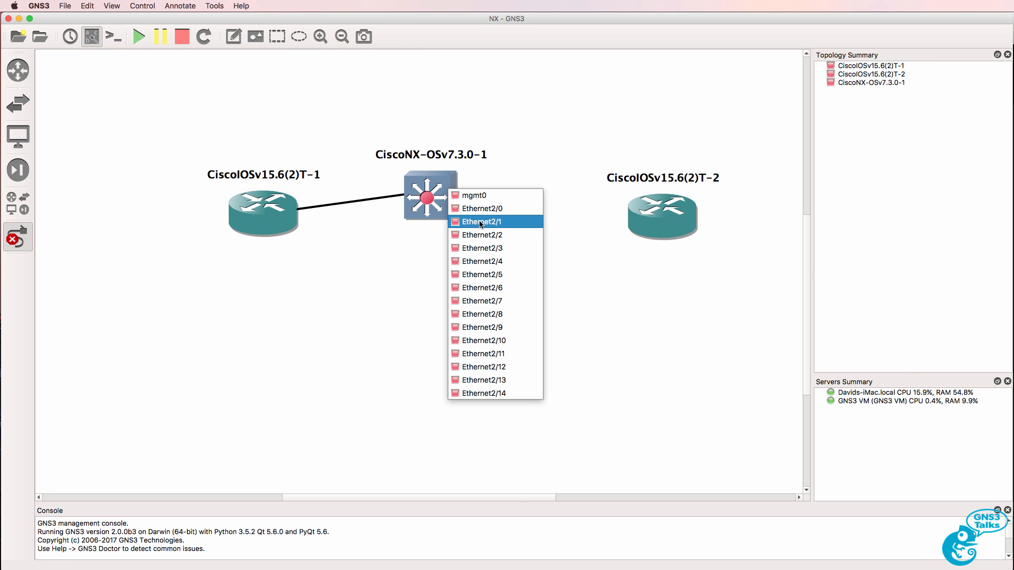
click(482, 221)
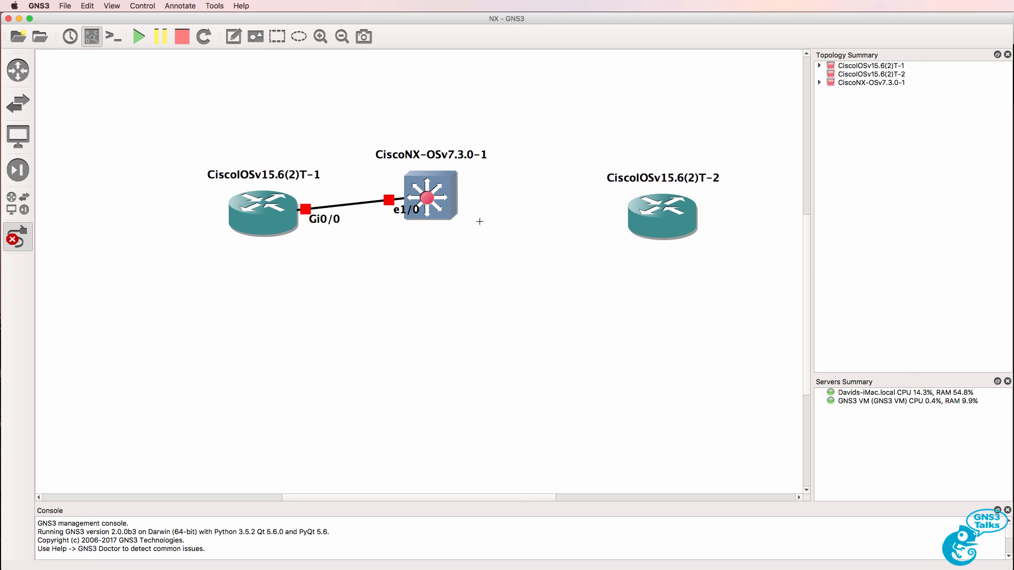
click(430, 196)
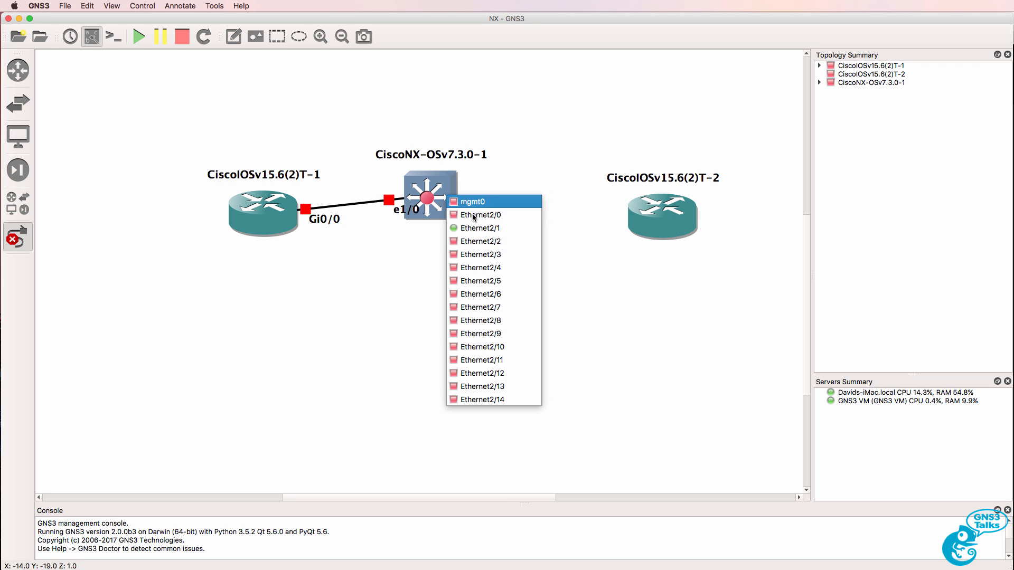
click(474, 201)
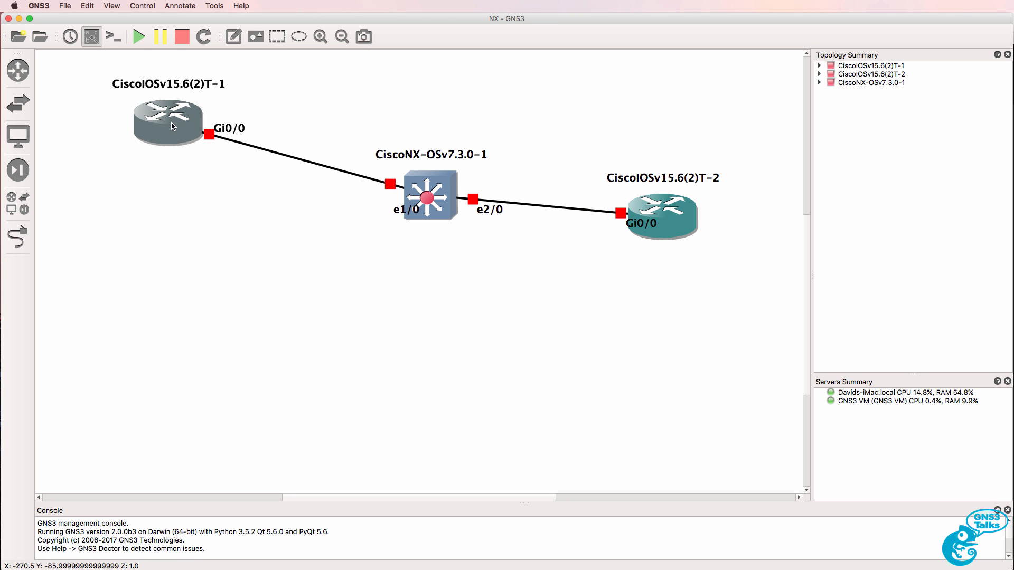
drag(425, 197, 397, 126)
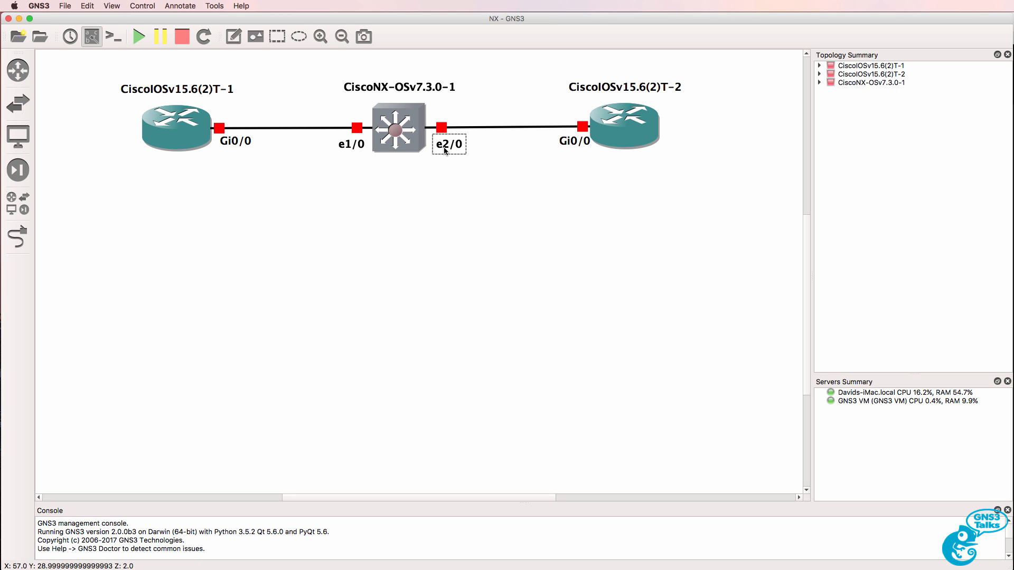
Start all three nodes so every link endpoint turns green.
click(291, 128)
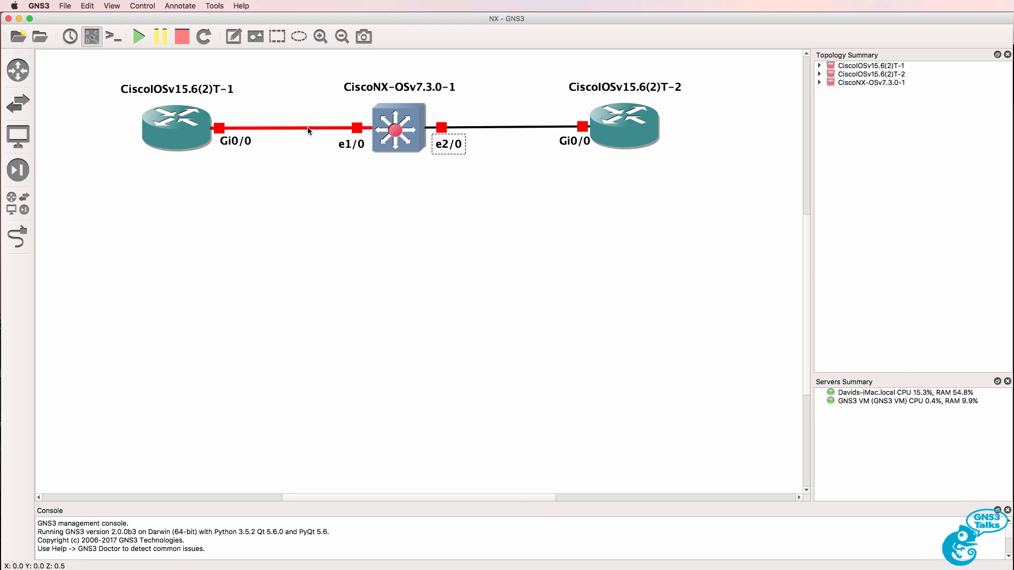
mouse_move(309, 131)
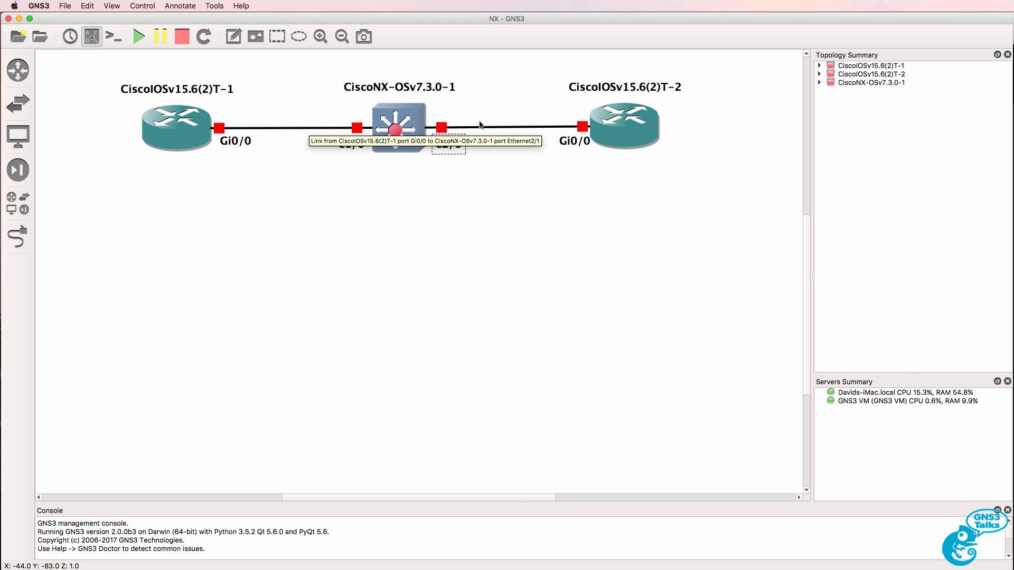
mouse_move(521, 131)
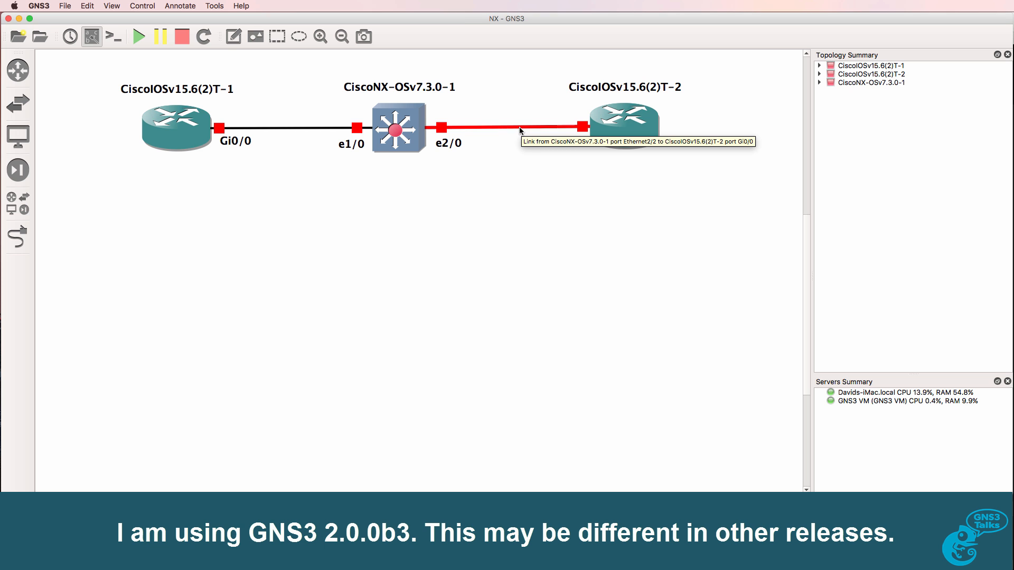
click(138, 36)
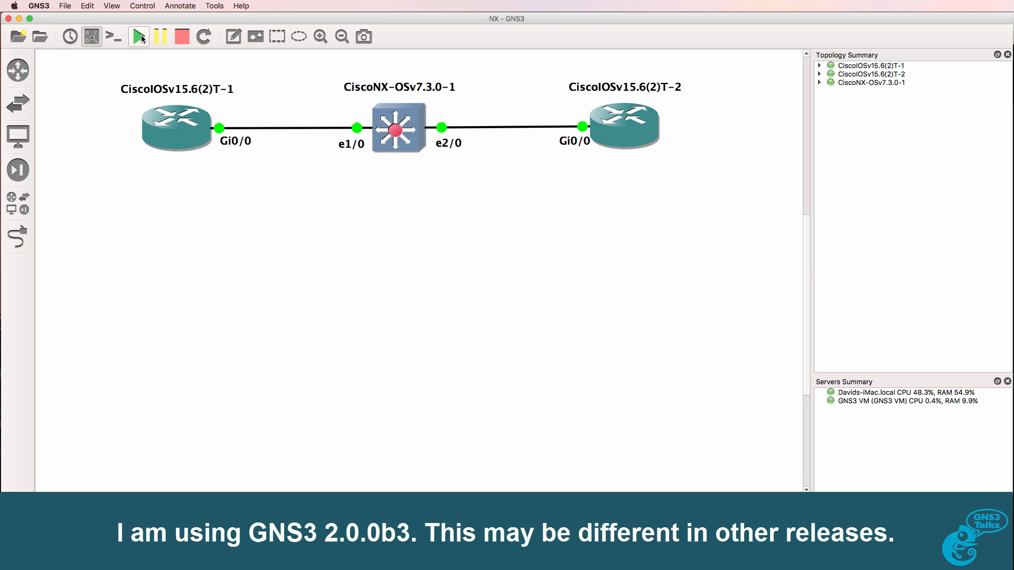
click(138, 35)
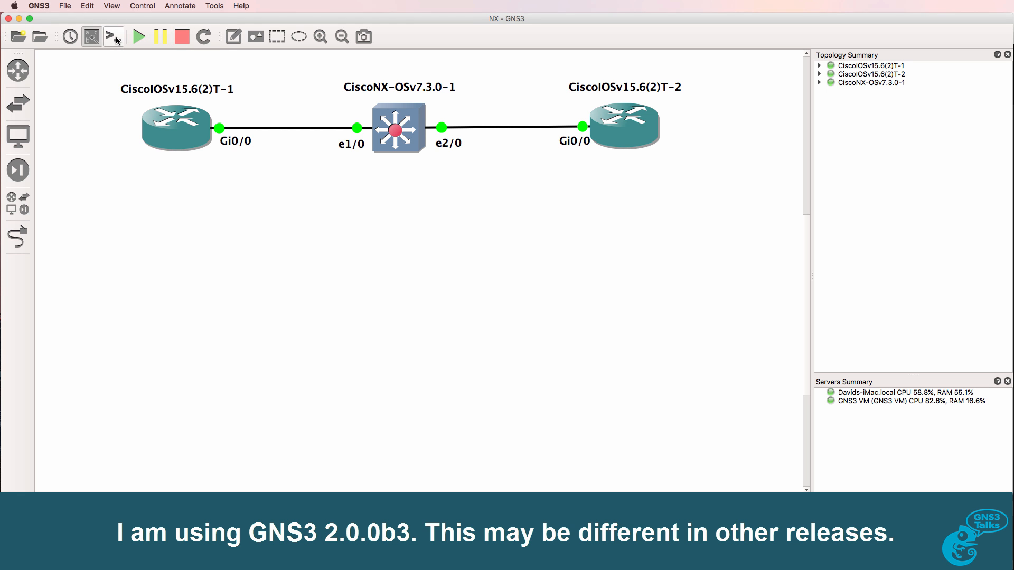
Connect consoles to all nodes and bring the NX-OSv boot output to the front.
click(112, 36)
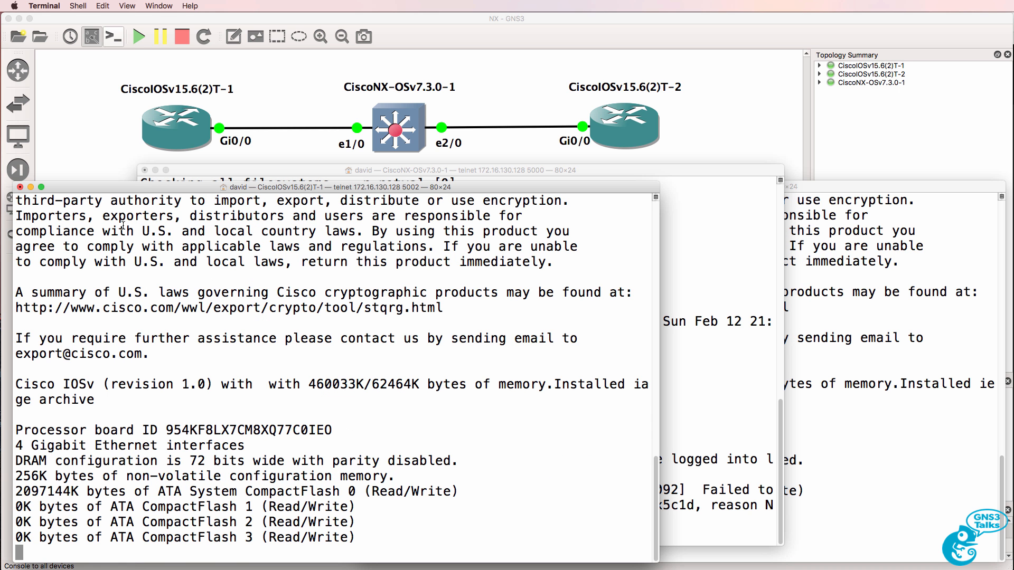
mouse_move(743, 300)
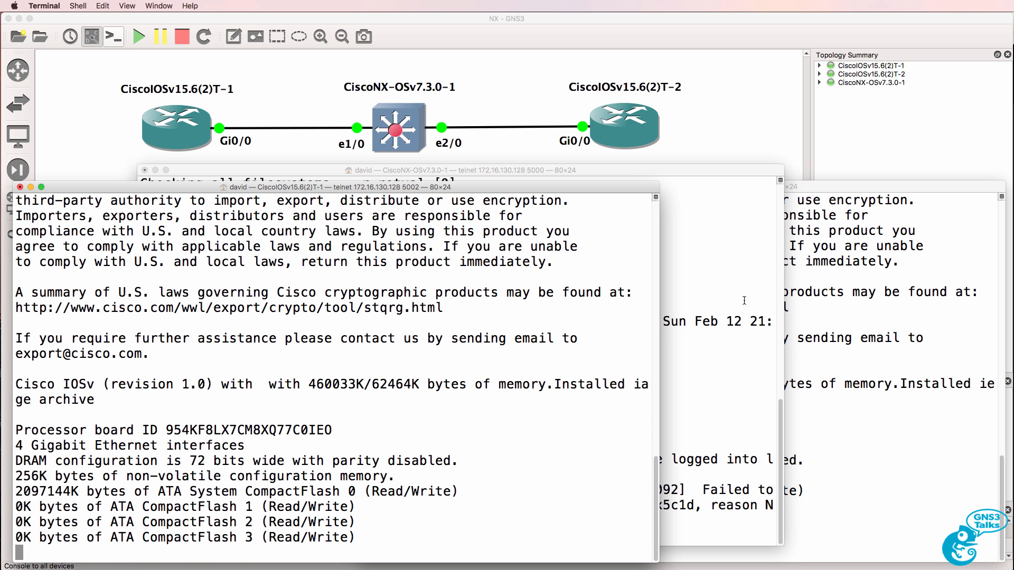
click(453, 170)
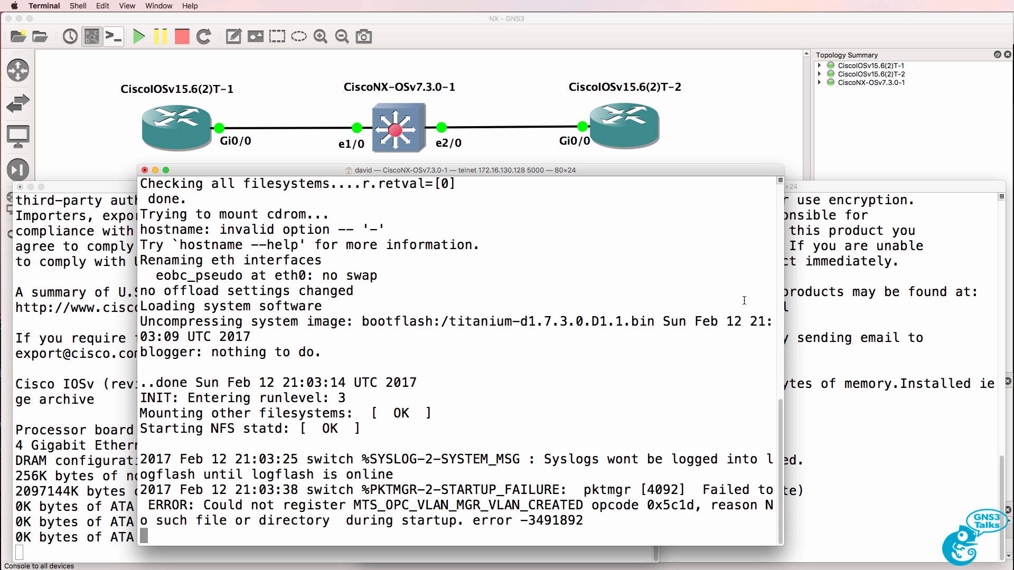